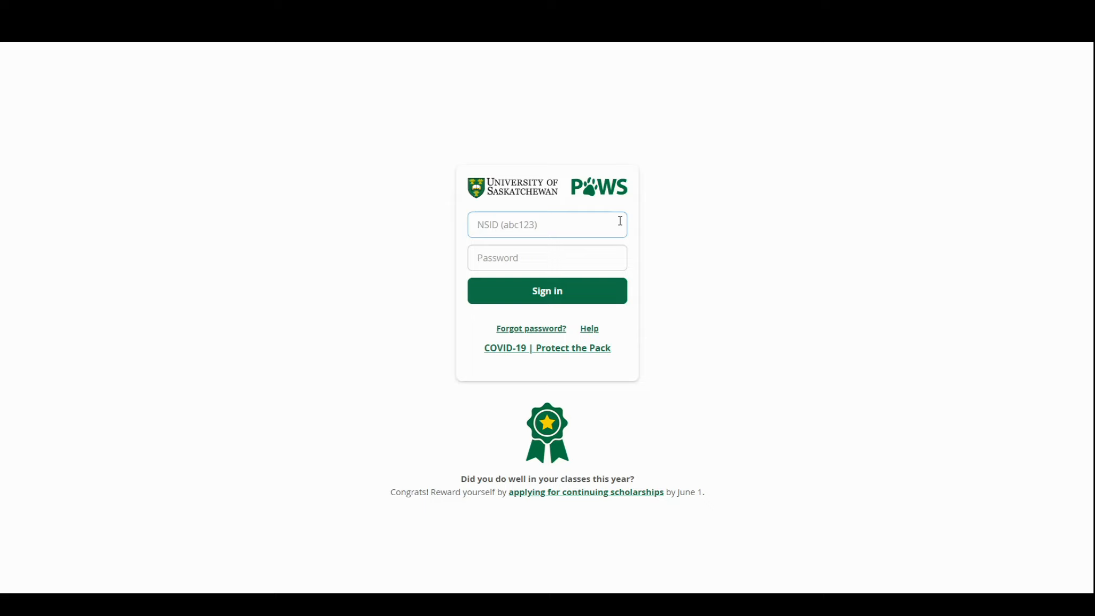
# Sign in to PAWS with NSID cb123 and its password.
pyautogui.write('a')
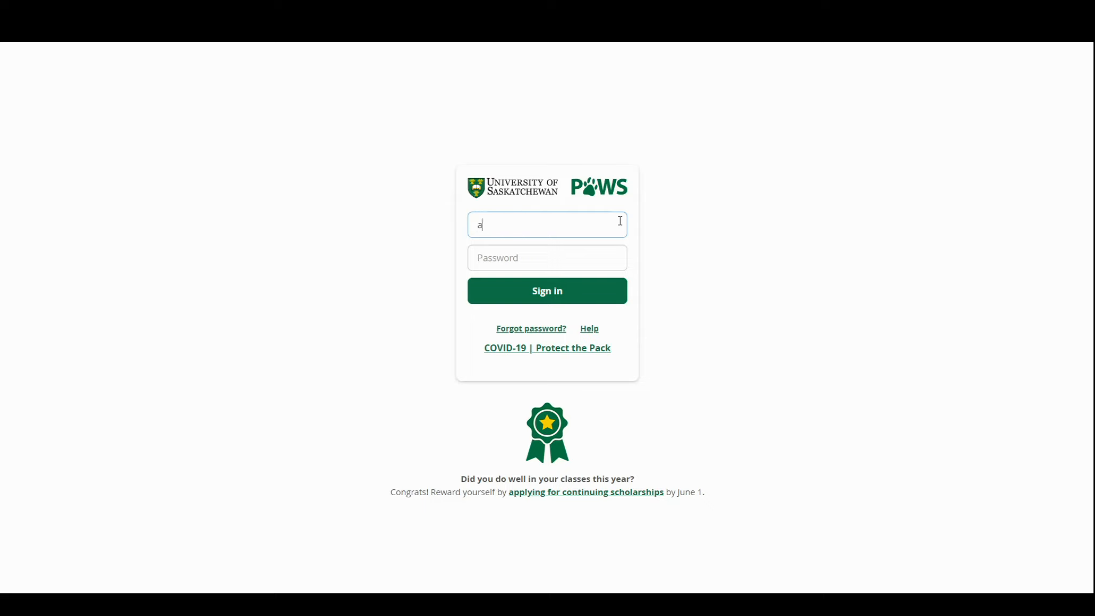
pyautogui.write('cb123')
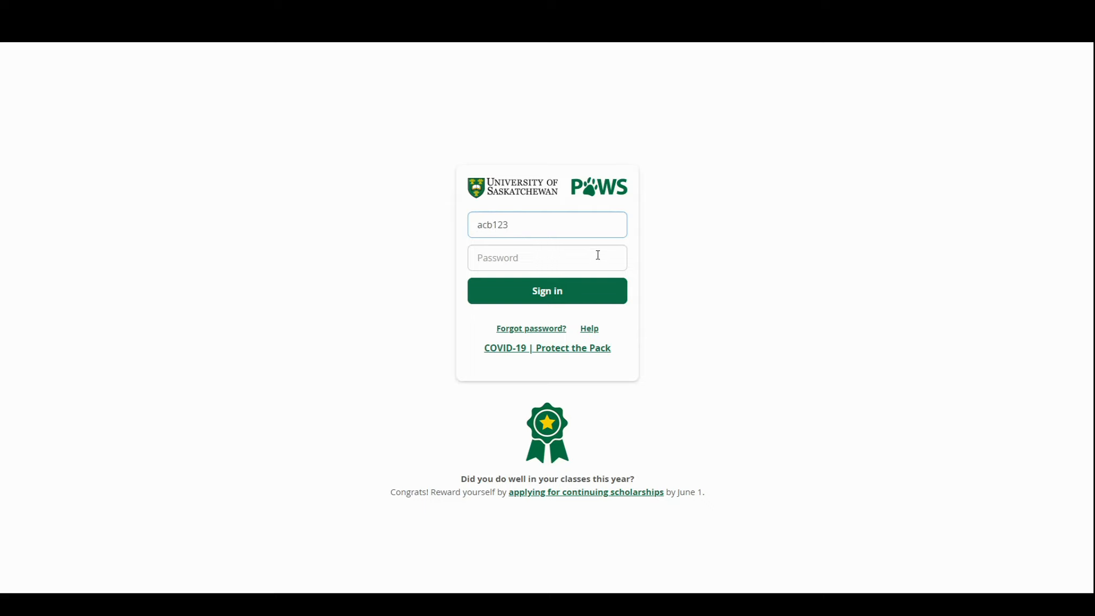
pyautogui.write('password')
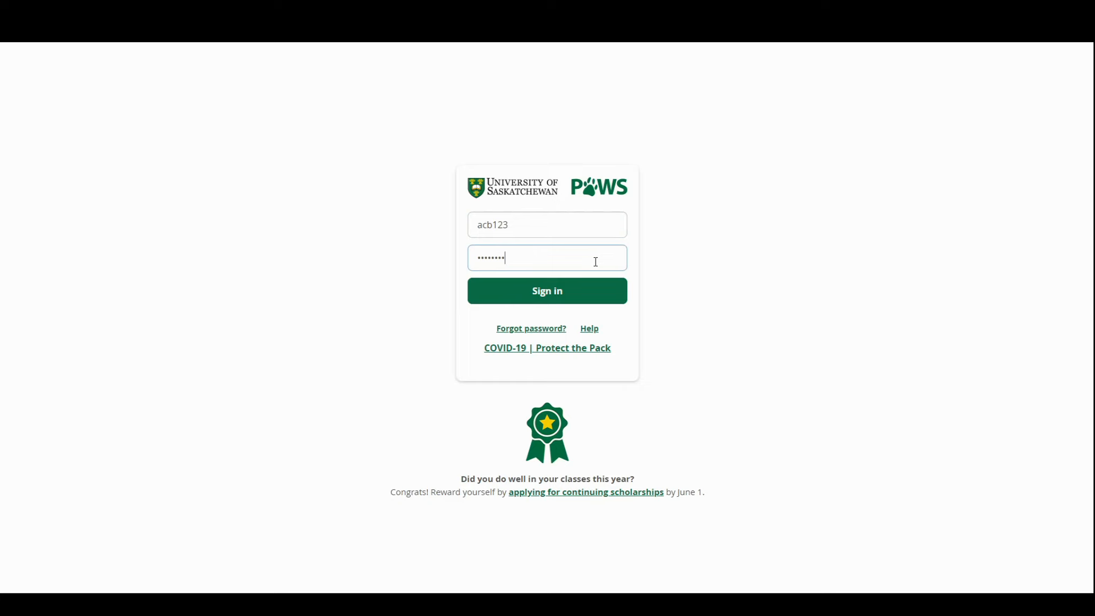
pyautogui.click(547, 291)
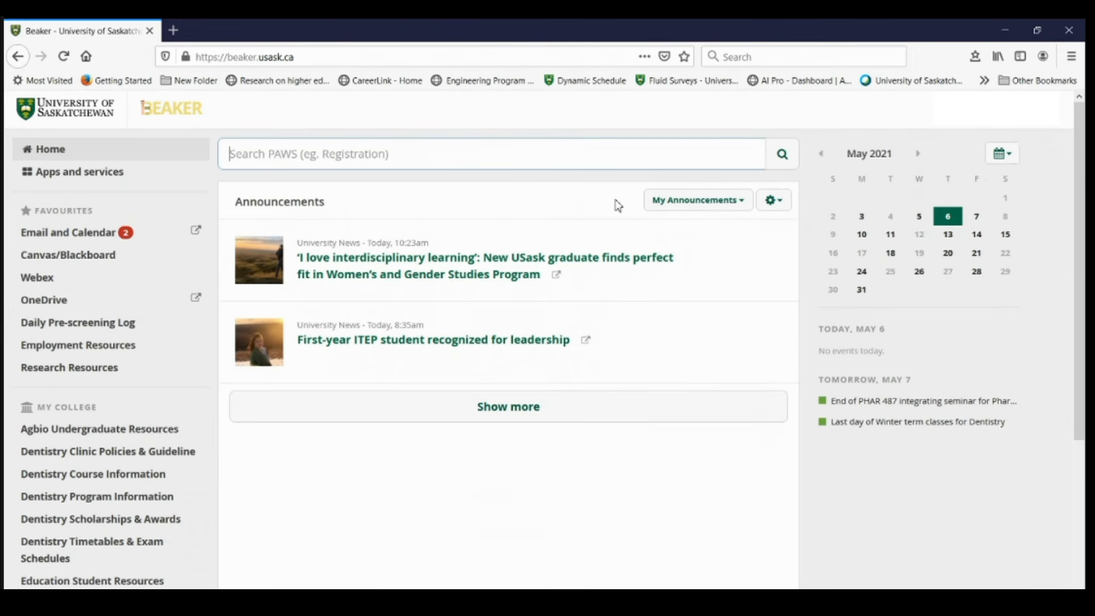
# Search PAWS for Registration, open its service page and launch Register for Classes.
pyautogui.write('Registratio')
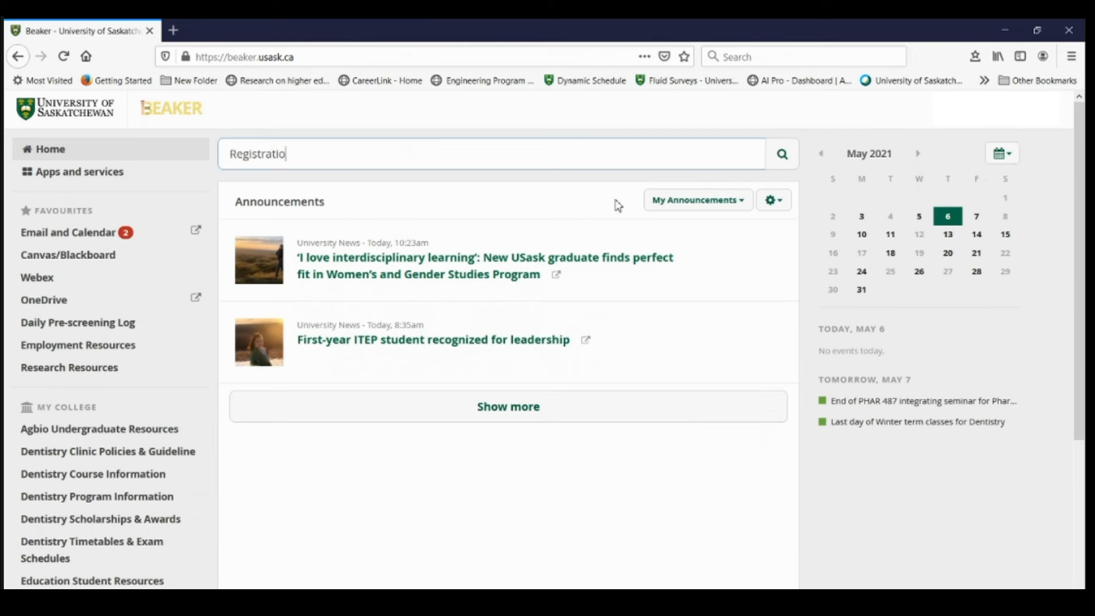
pyautogui.click(780, 154)
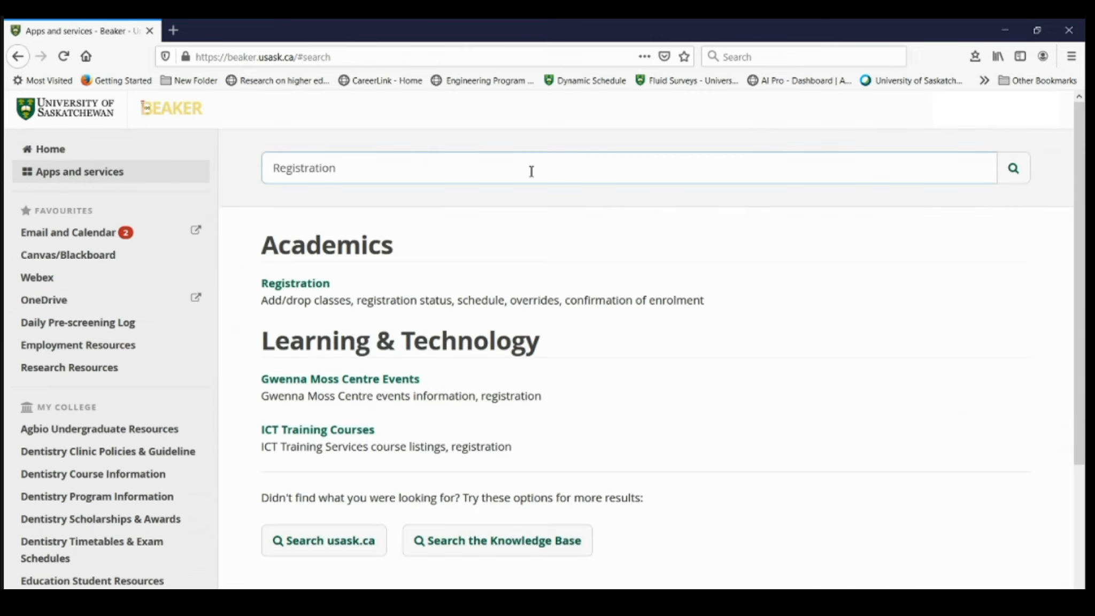
pyautogui.moveTo(293, 291)
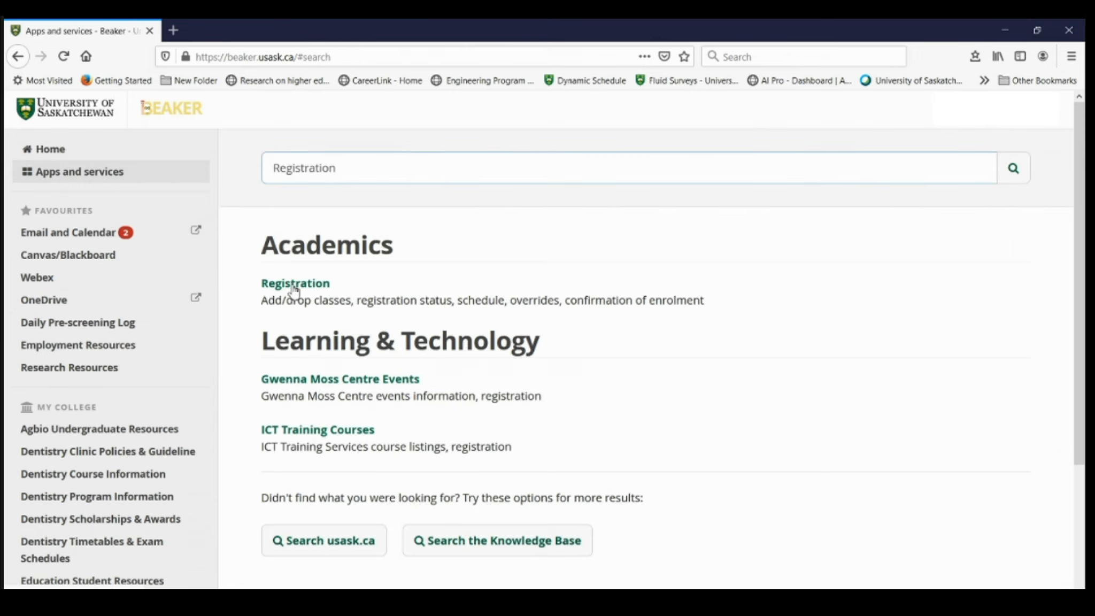
pyautogui.click(295, 283)
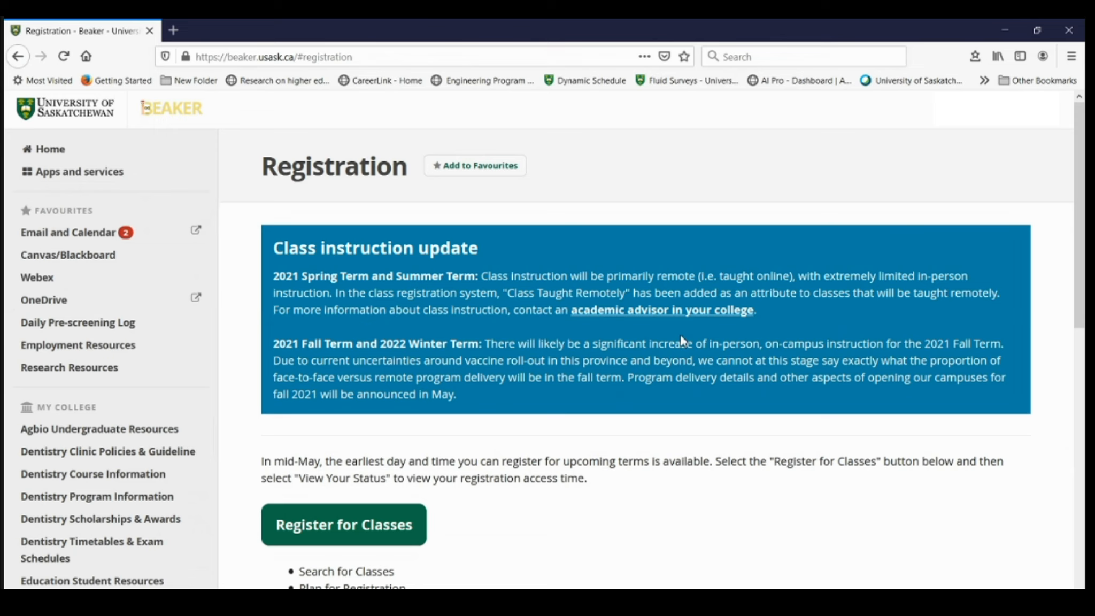
pyautogui.moveTo(1080, 198)
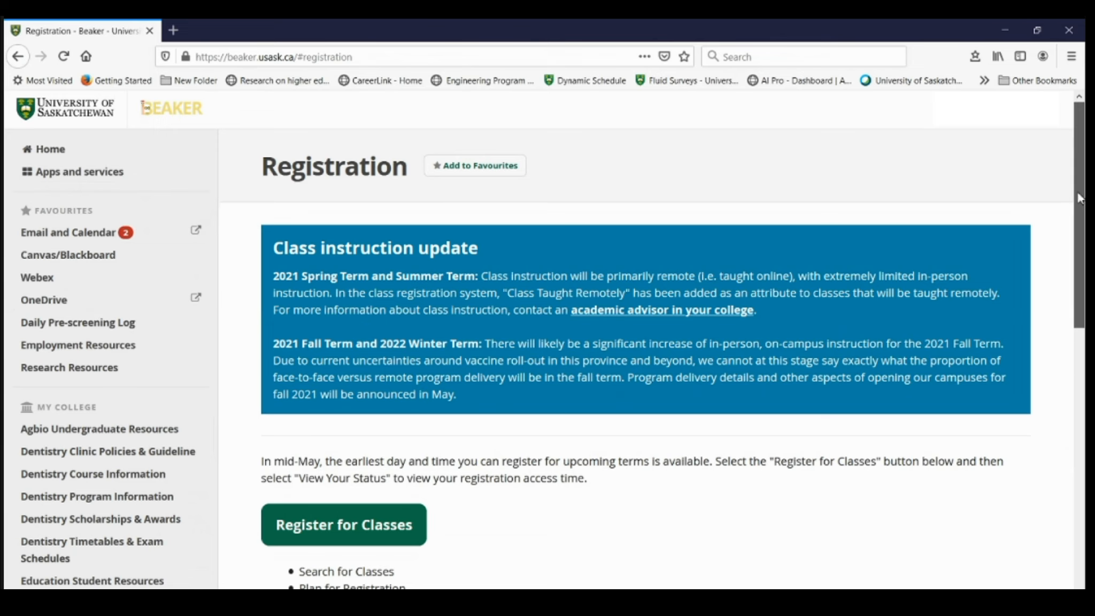
pyautogui.scroll(-3)
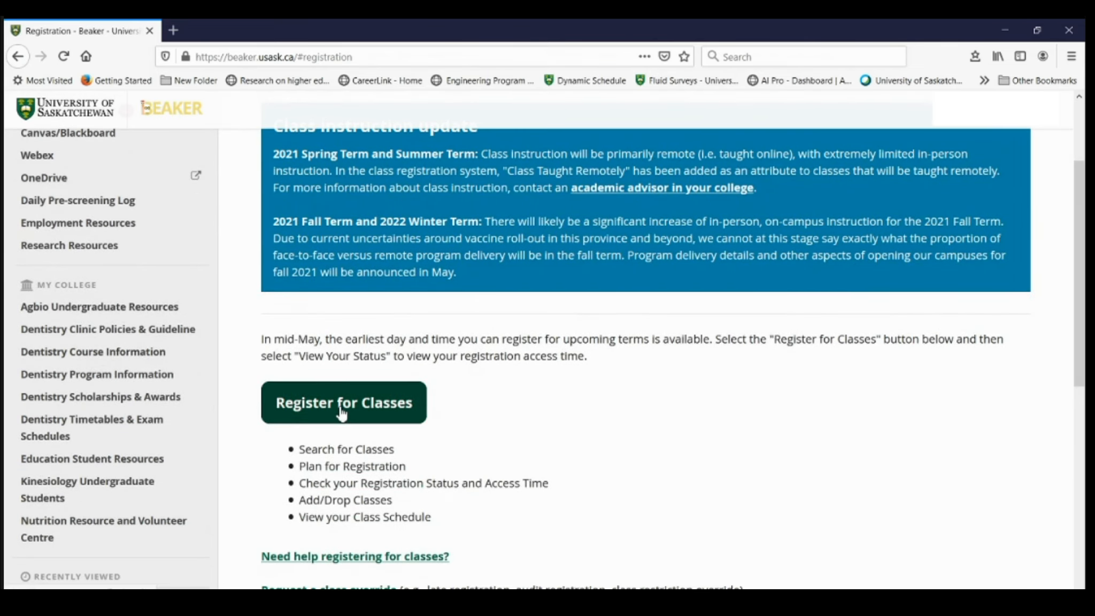
pyautogui.click(343, 402)
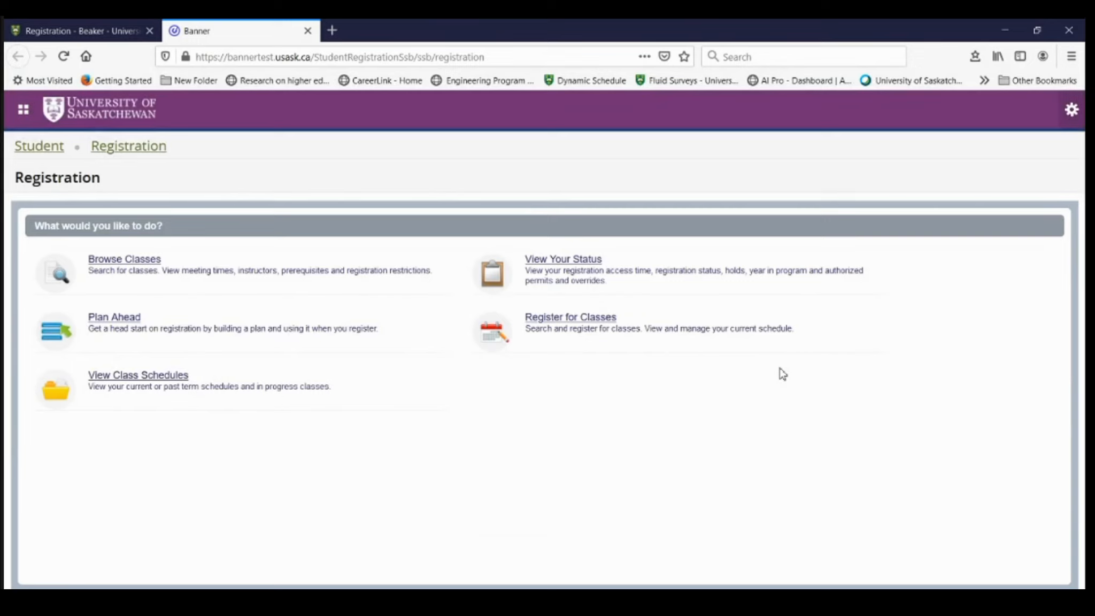
pyautogui.moveTo(709, 312)
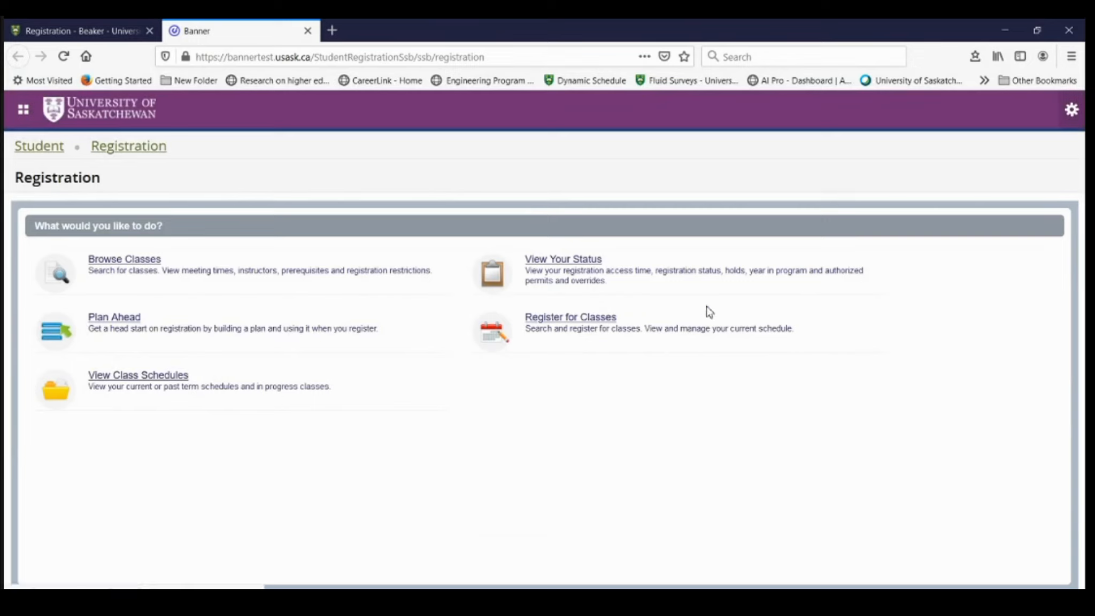
pyautogui.moveTo(646, 388)
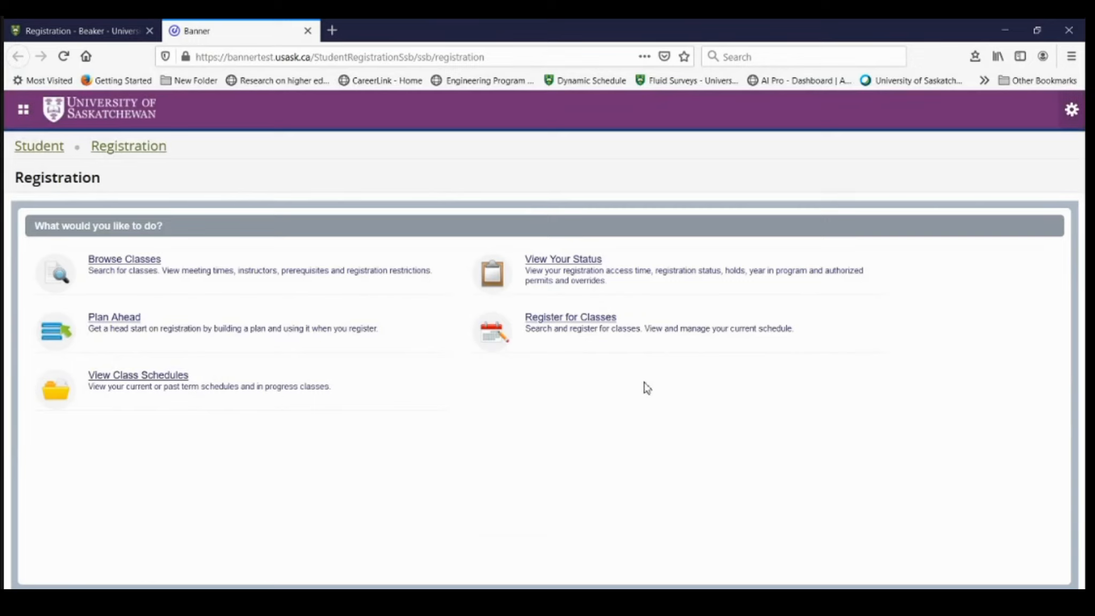
pyautogui.moveTo(676, 365)
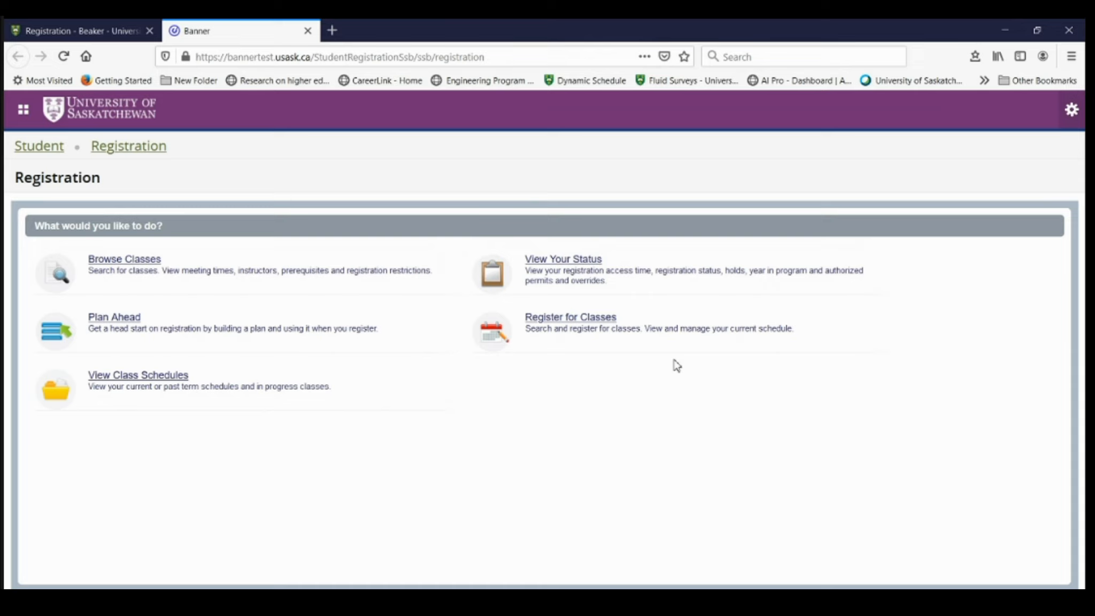
pyautogui.moveTo(555, 268)
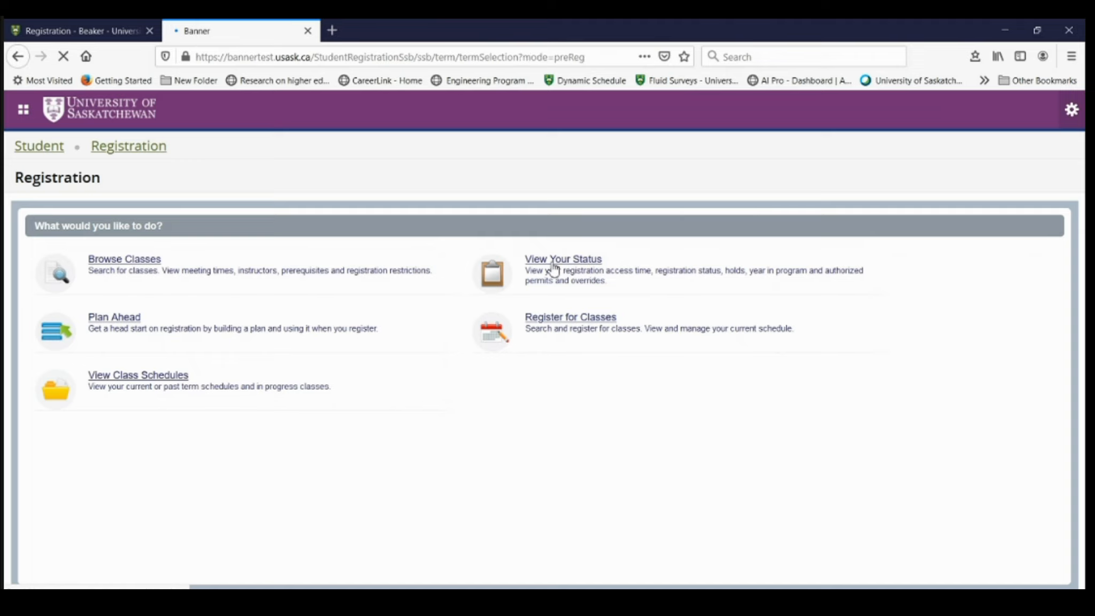
# Check registration status for 2021 Fall Term: registration permitted, no holds.
pyautogui.click(570, 317)
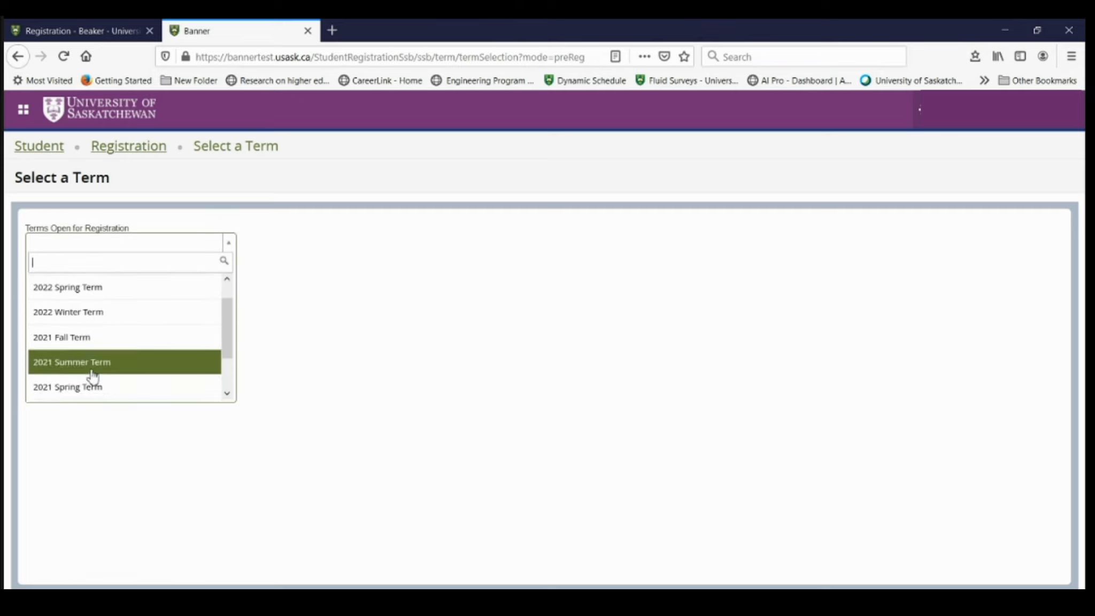
pyautogui.click(62, 337)
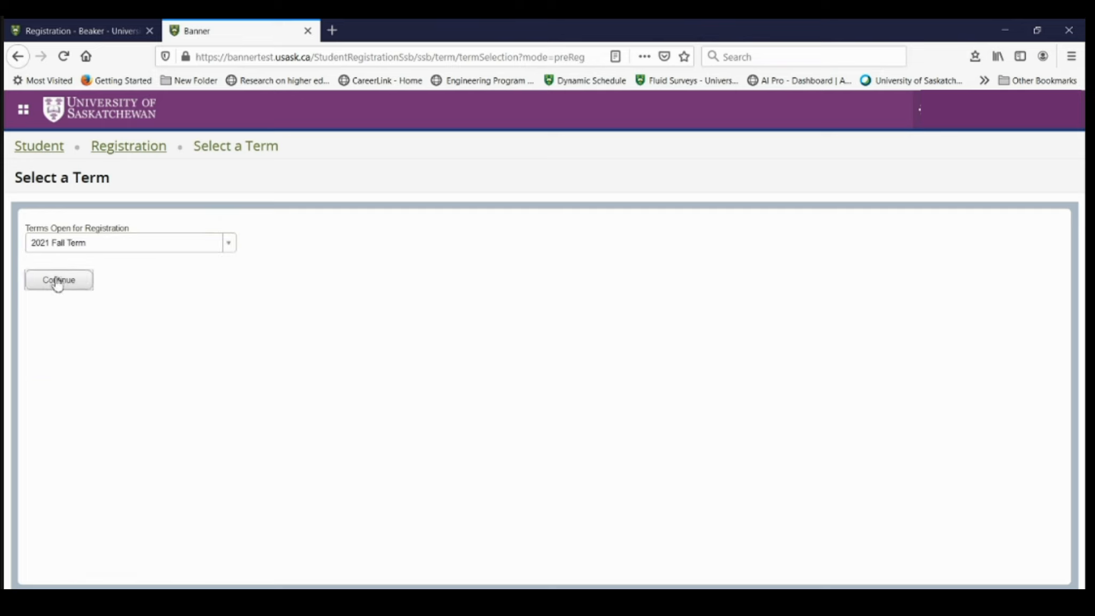
pyautogui.click(58, 279)
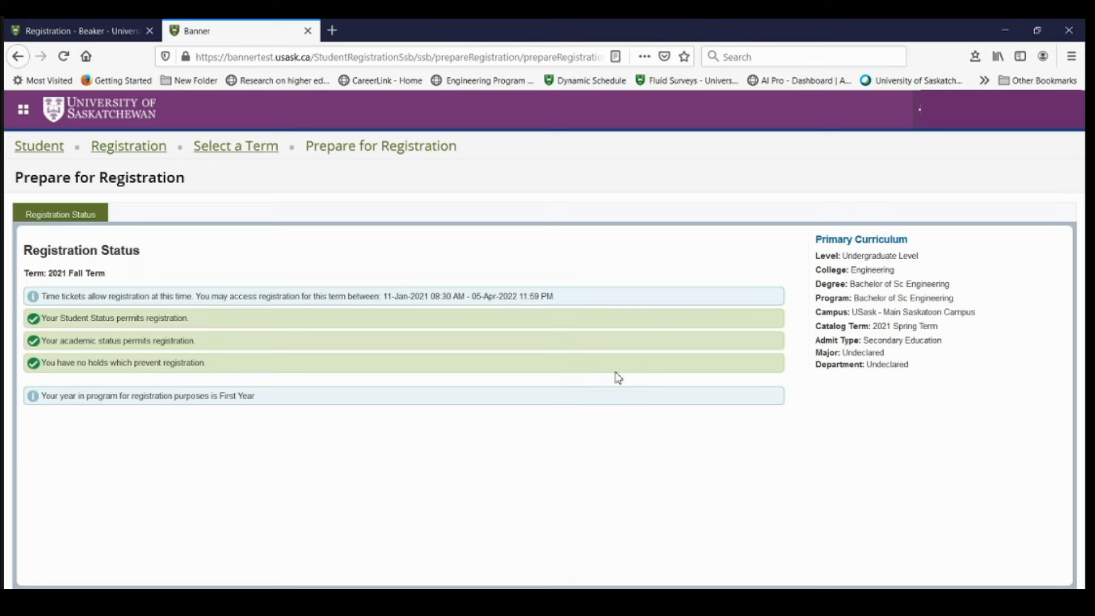
pyautogui.moveTo(112, 375)
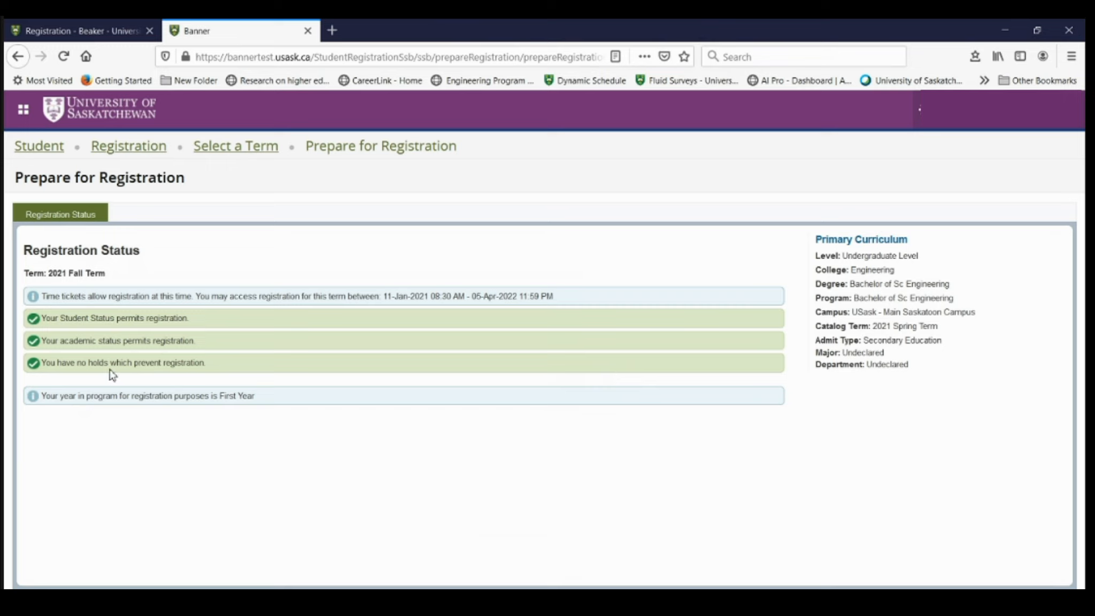
pyautogui.moveTo(890, 222)
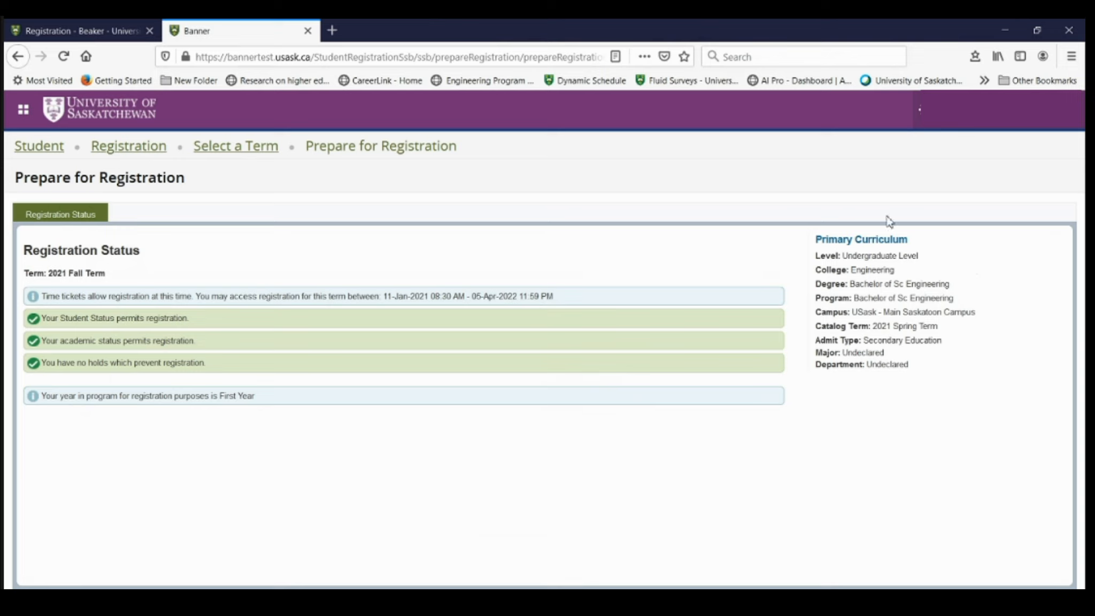
pyautogui.moveTo(967, 344)
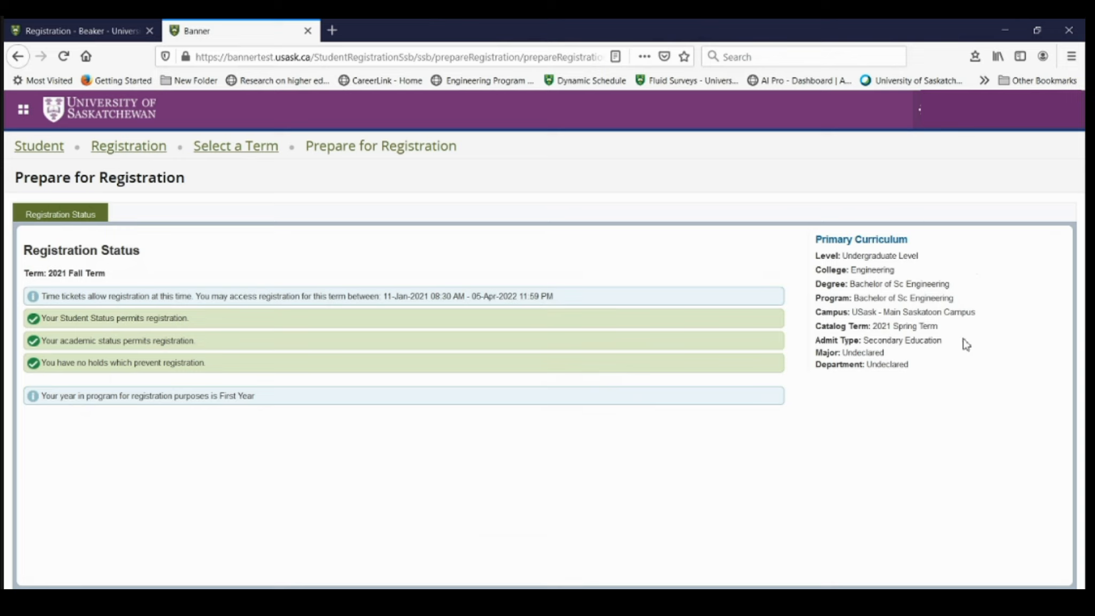
pyautogui.moveTo(810, 353)
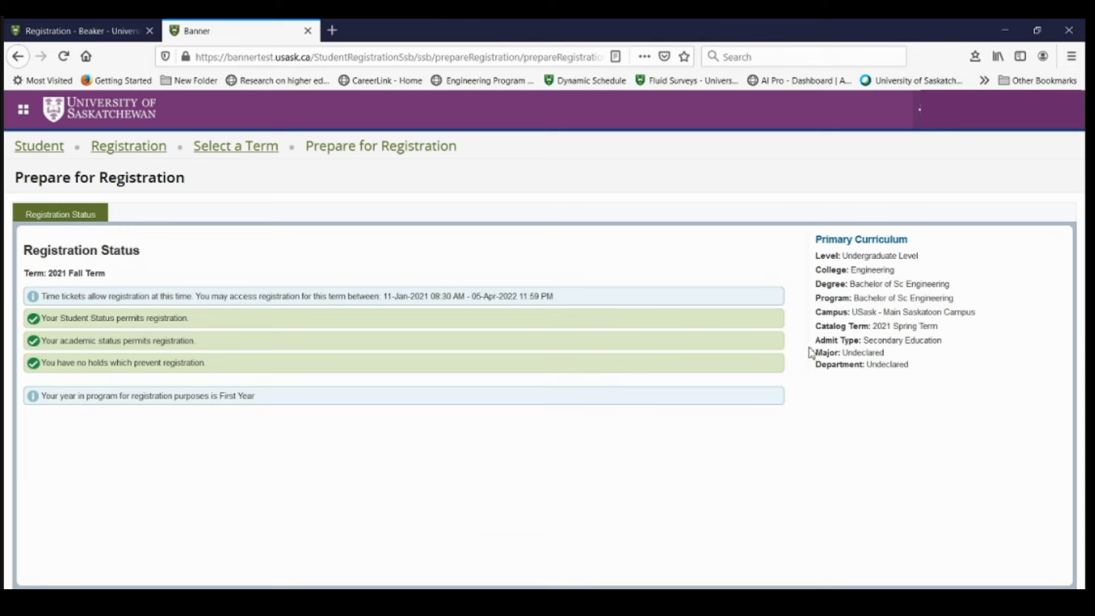
pyautogui.moveTo(771, 283)
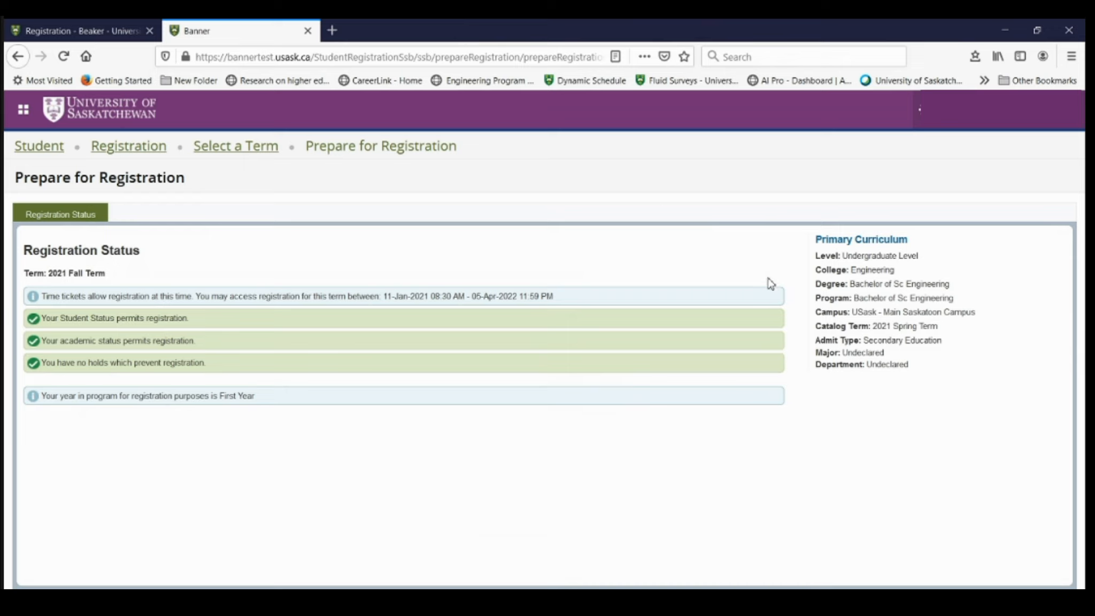
pyautogui.moveTo(128, 146)
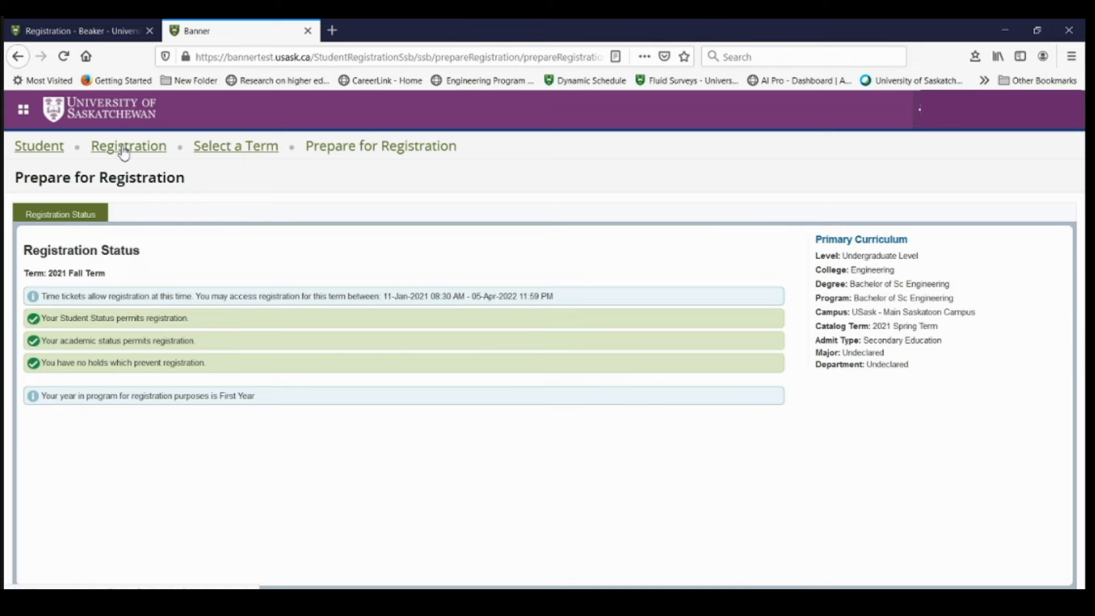
# Return to the registration menu and enter Register for Classes for 2021 Fall Term.
pyautogui.click(128, 145)
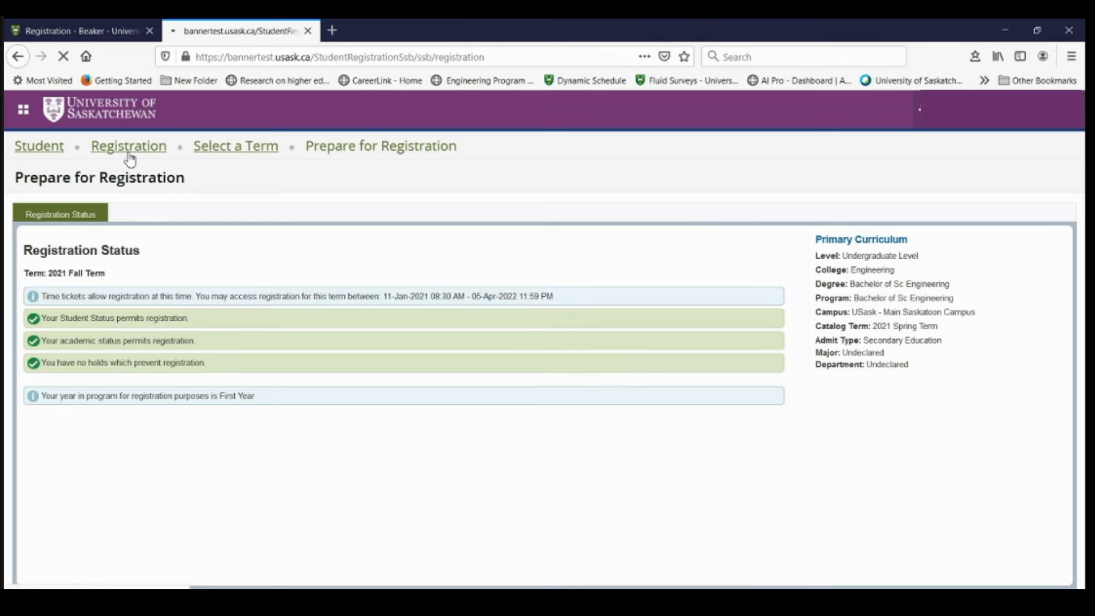
pyautogui.click(129, 146)
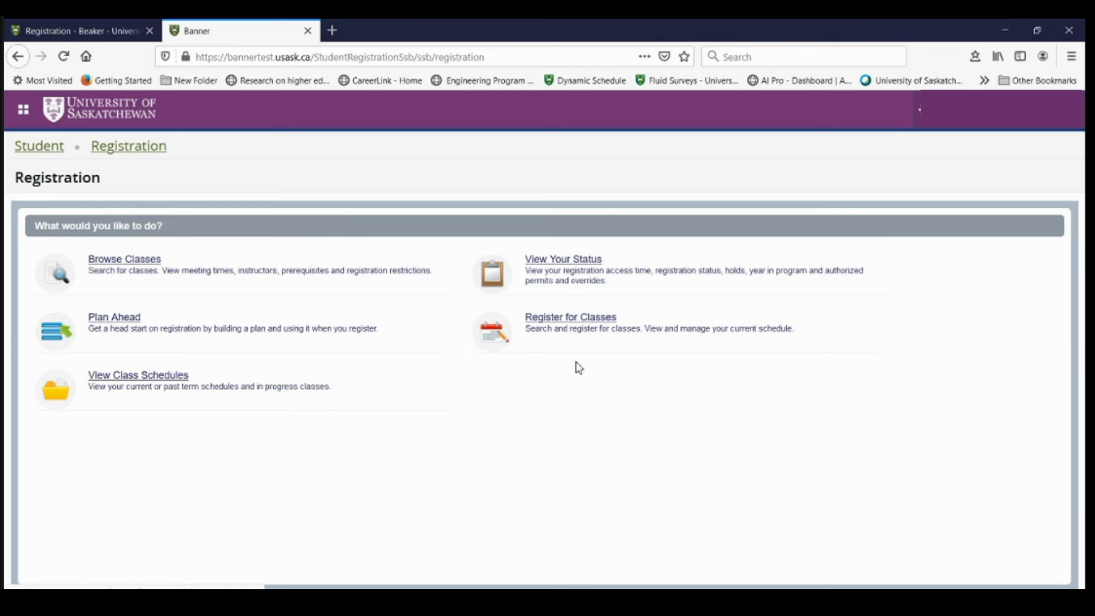
pyautogui.moveTo(582, 330)
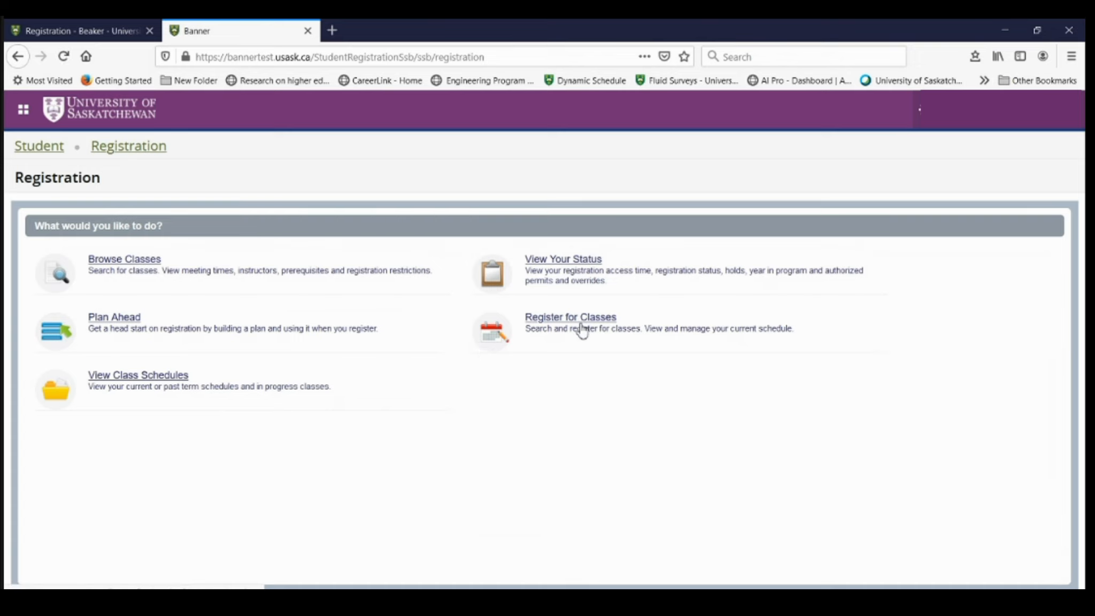
pyautogui.click(570, 316)
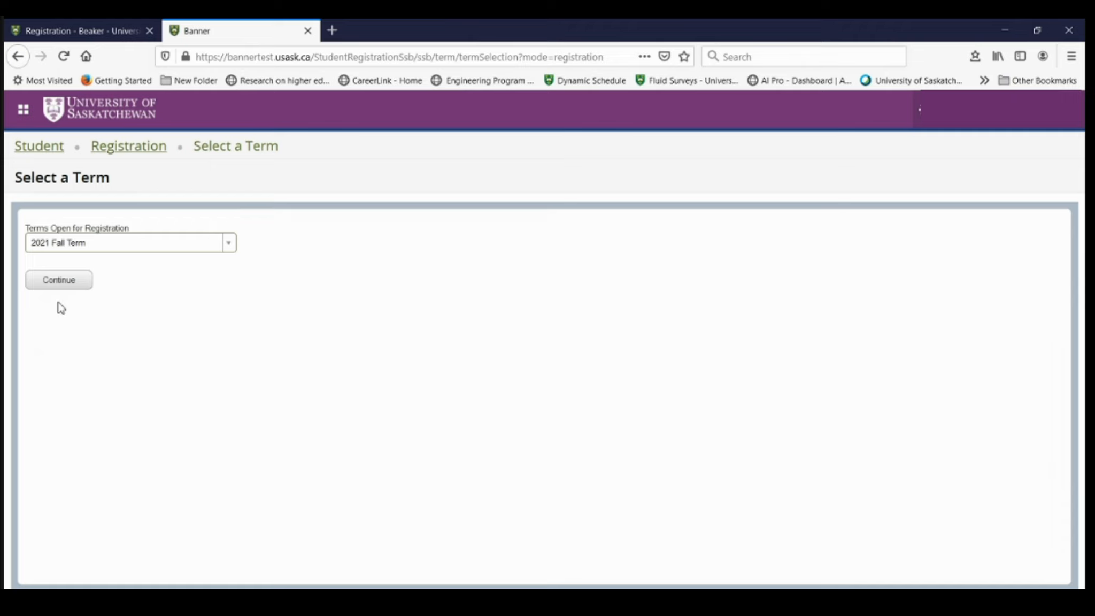
pyautogui.moveTo(56, 289)
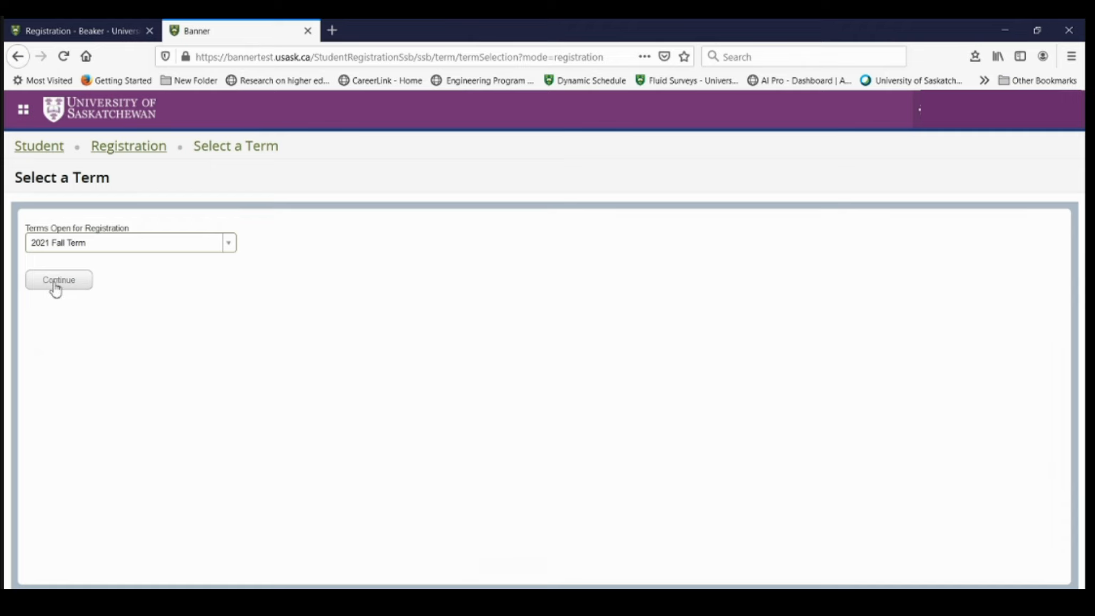
pyautogui.click(58, 279)
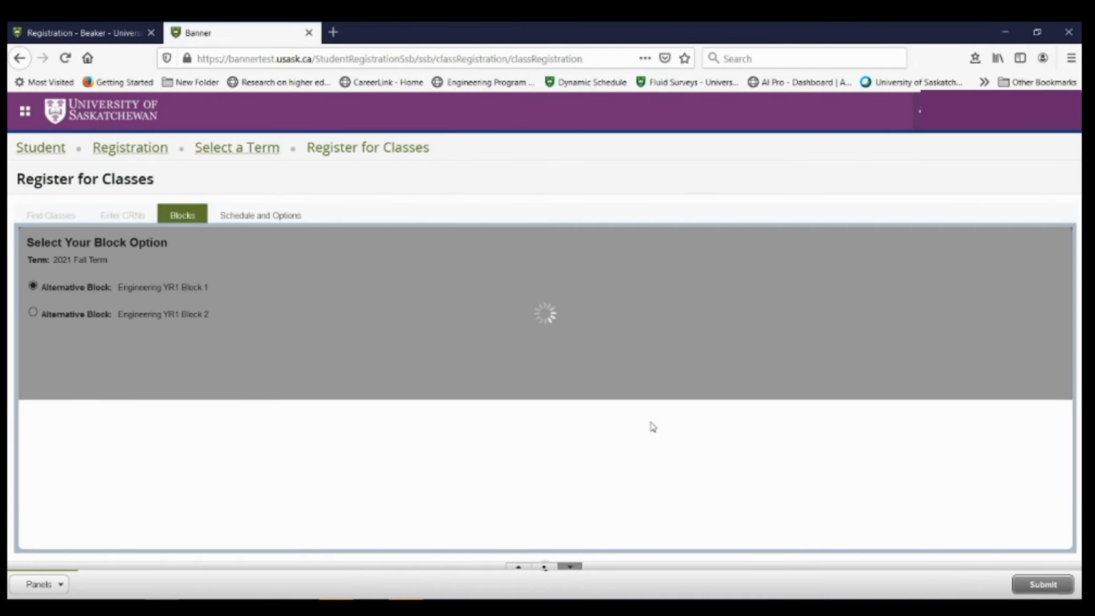
# Expand Engineering YR1 Block 1 and review its twelve classes down to Block 2.
pyautogui.click(33, 287)
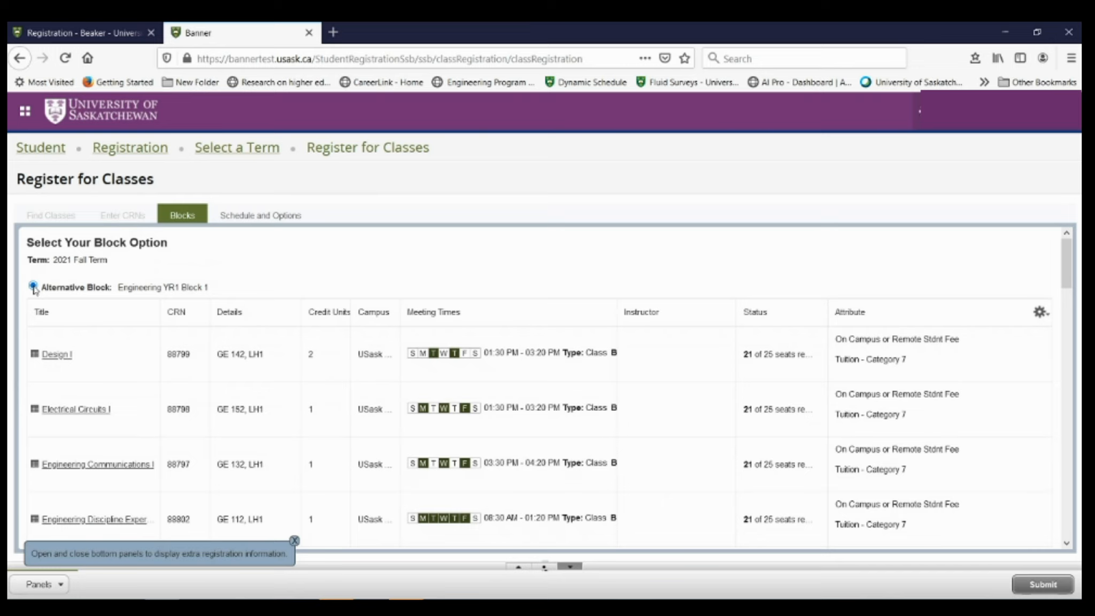
pyautogui.click(32, 287)
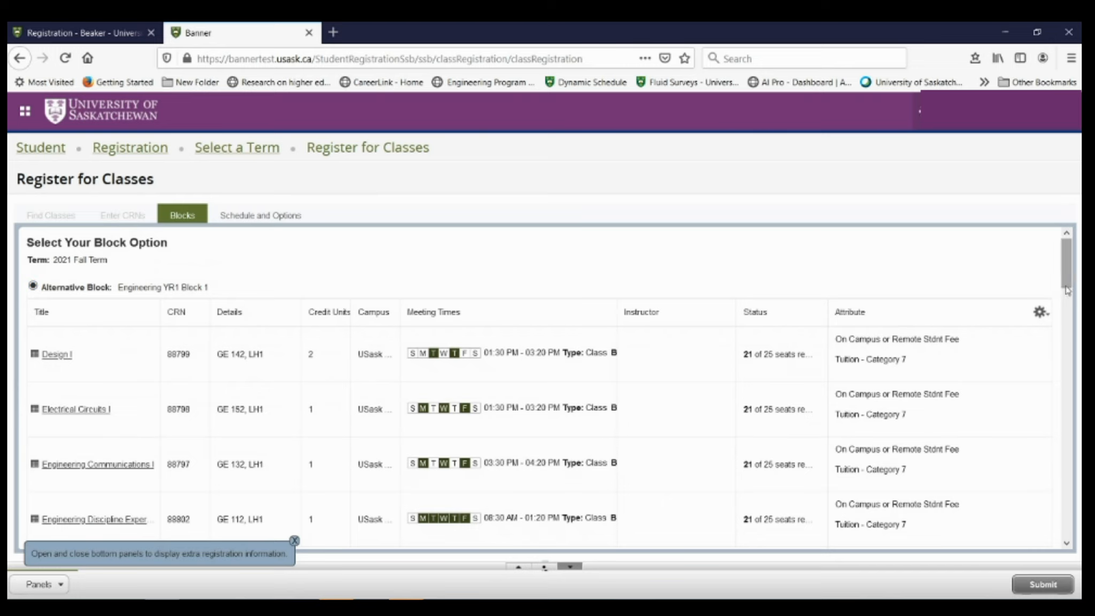
pyautogui.scroll(-3)
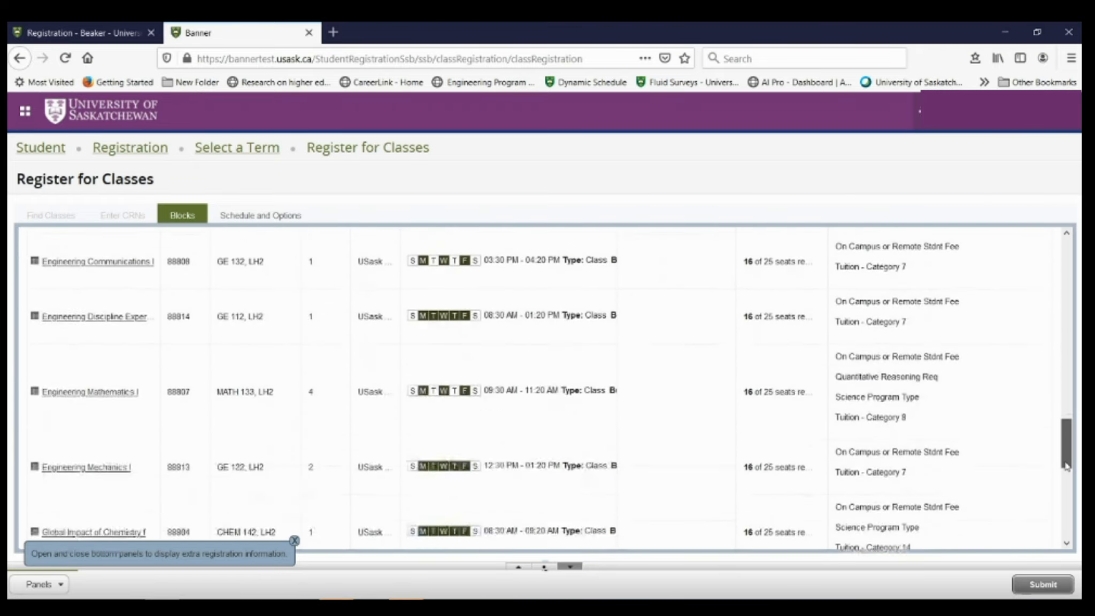
pyautogui.scroll(-3)
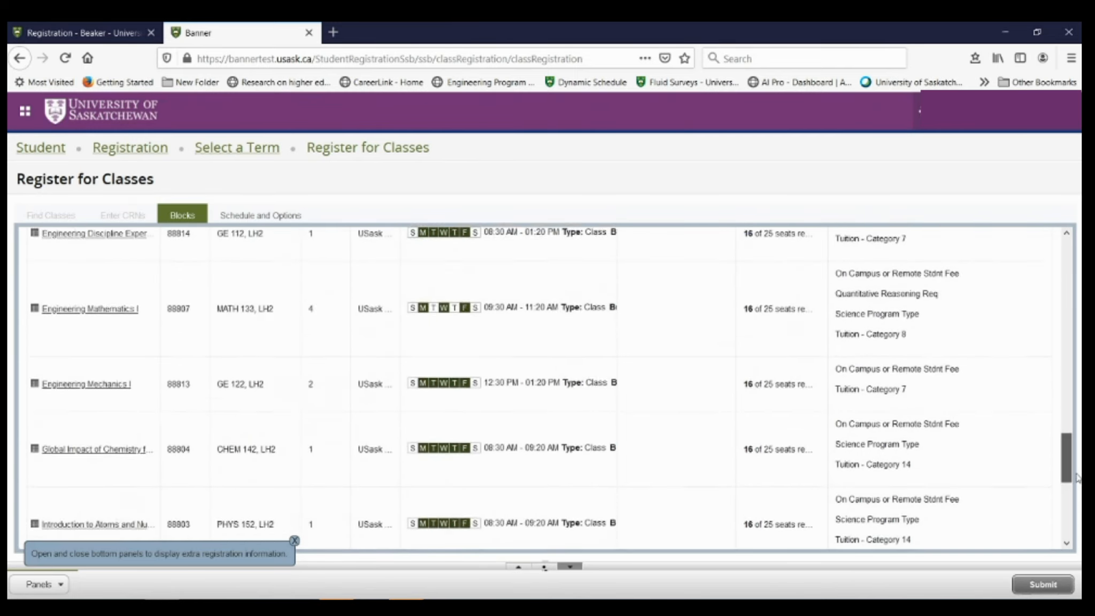
pyautogui.scroll(3)
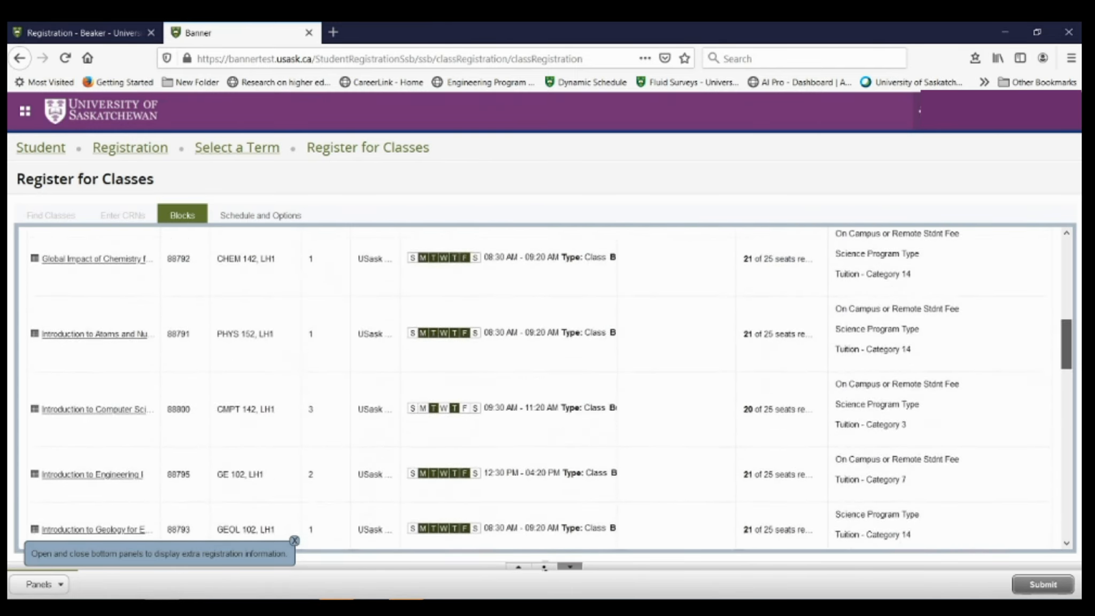
pyautogui.scroll(3)
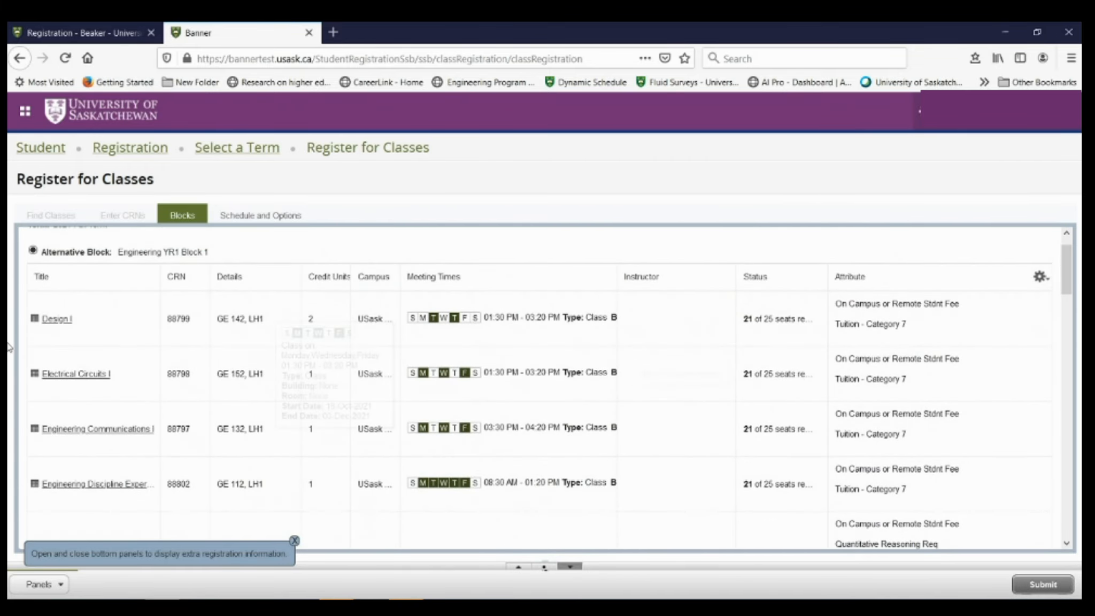
pyautogui.moveTo(1029, 201)
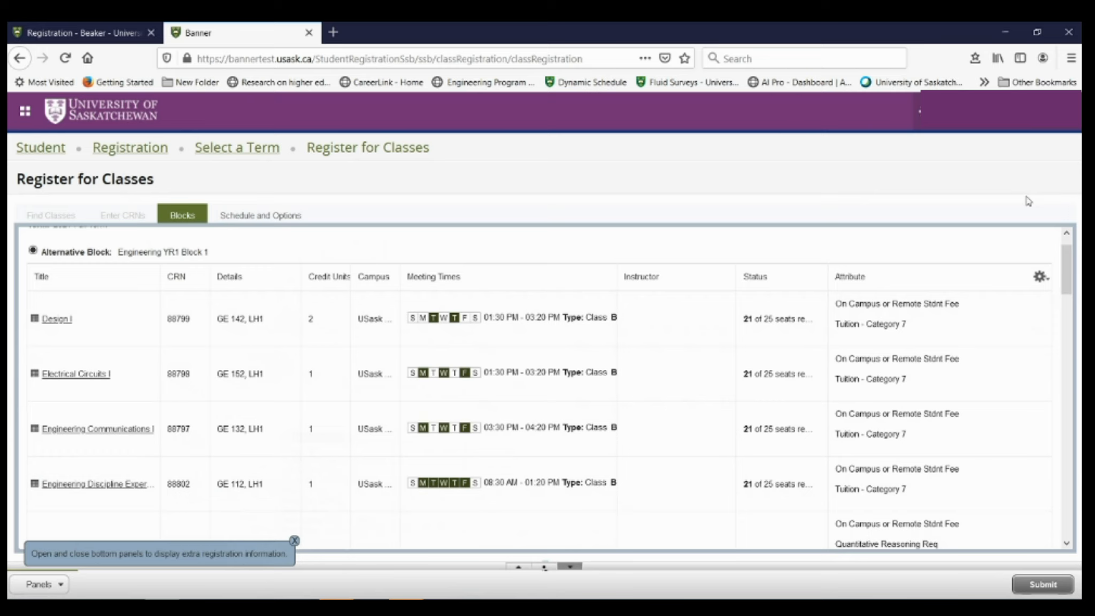
pyautogui.scroll(-3)
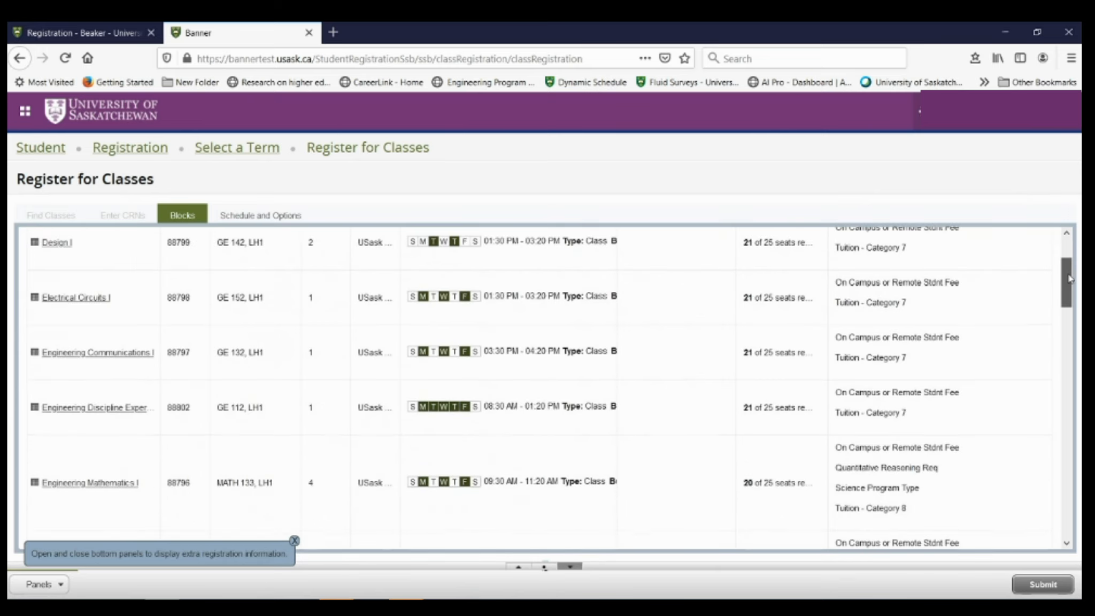
pyautogui.scroll(-3)
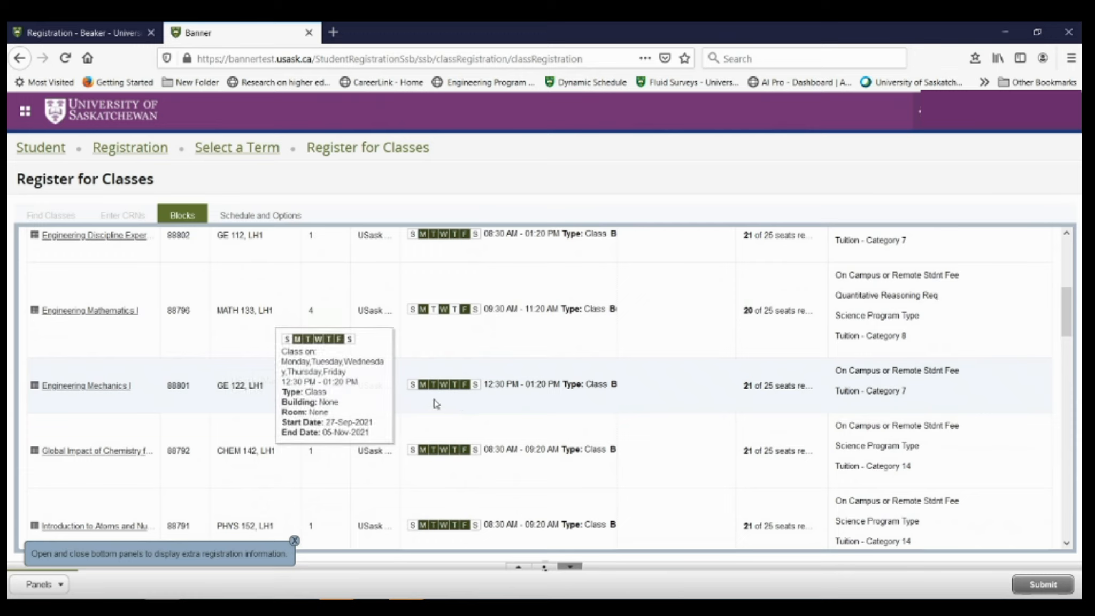
pyautogui.moveTo(436, 308)
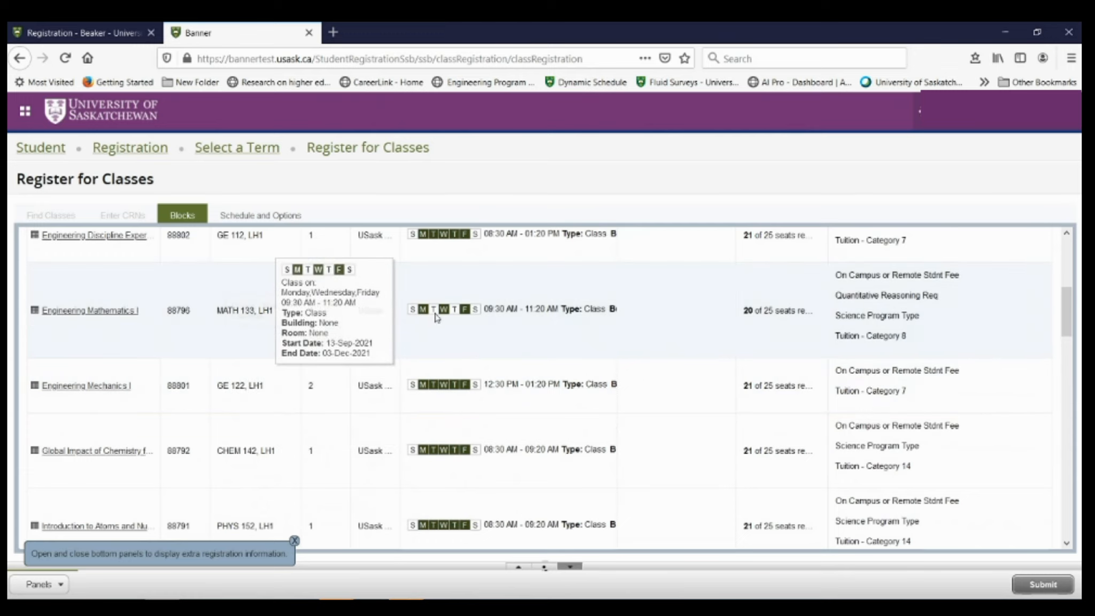
pyautogui.moveTo(1028, 308)
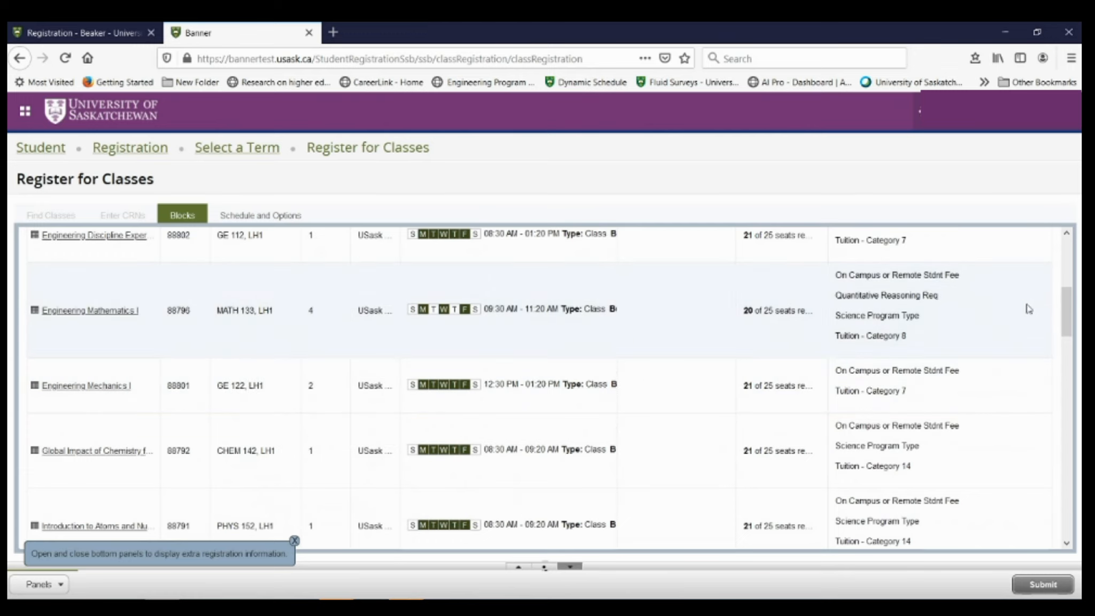
pyautogui.scroll(-3)
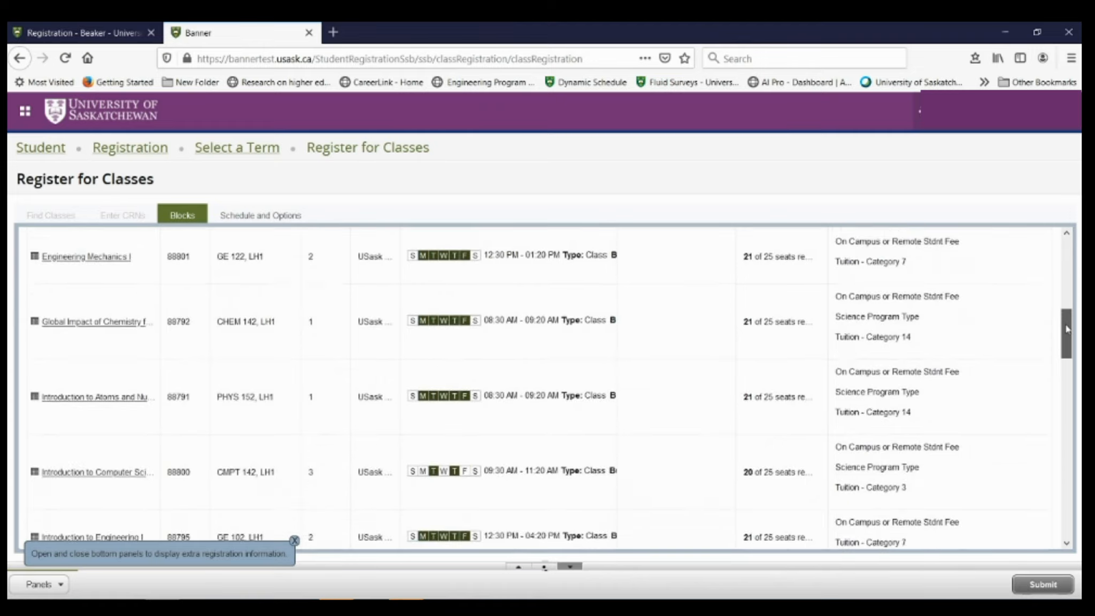
pyautogui.scroll(-3)
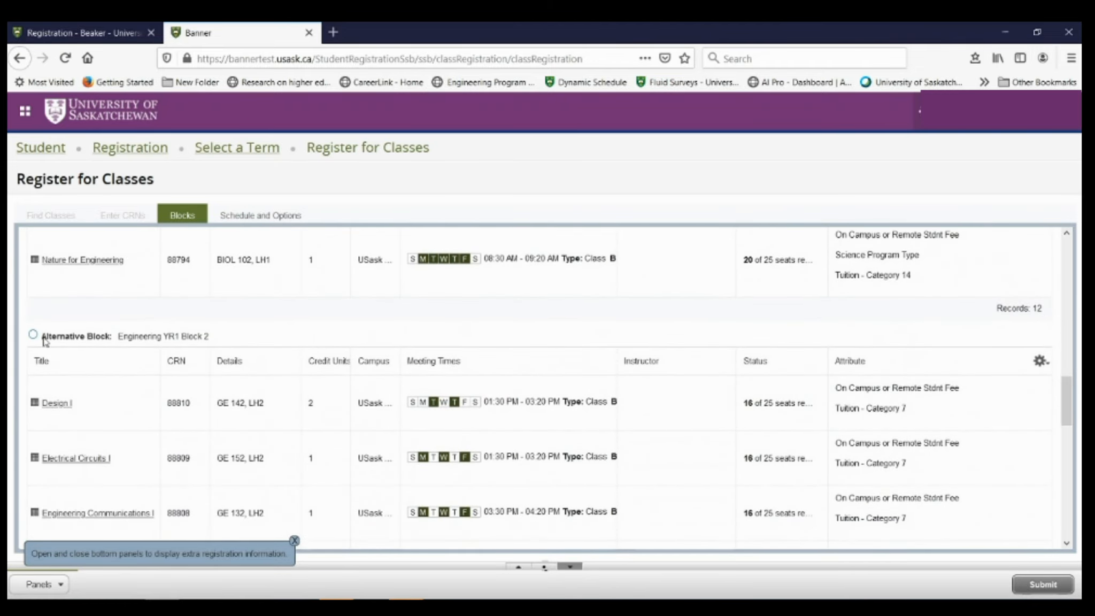
# Select Alternative Block: Engineering YR1 Block 2 and submit it.
pyautogui.click(33, 335)
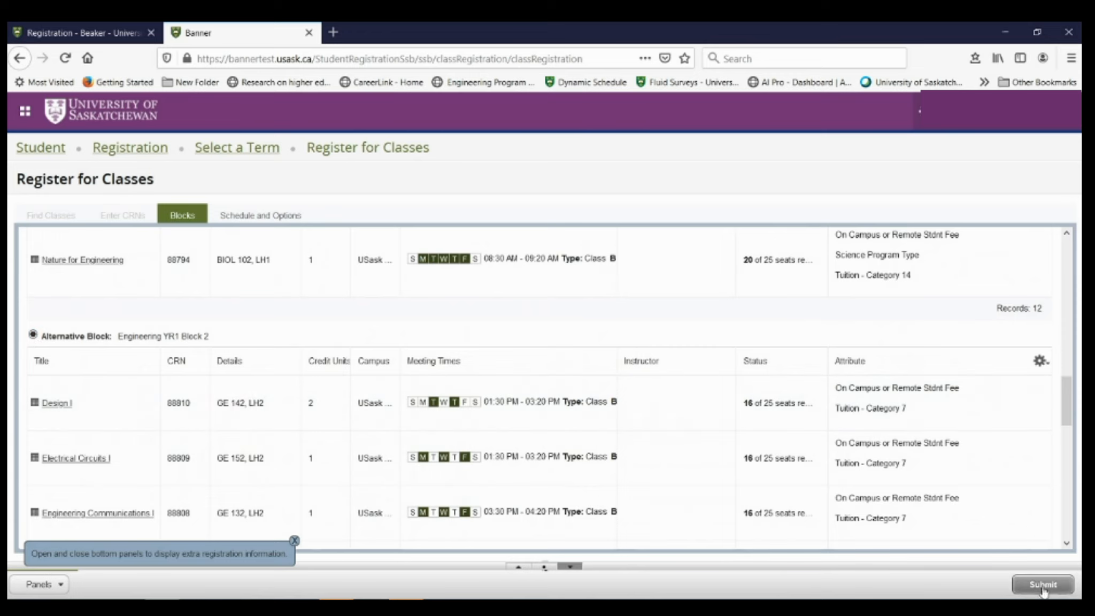
pyautogui.click(1042, 584)
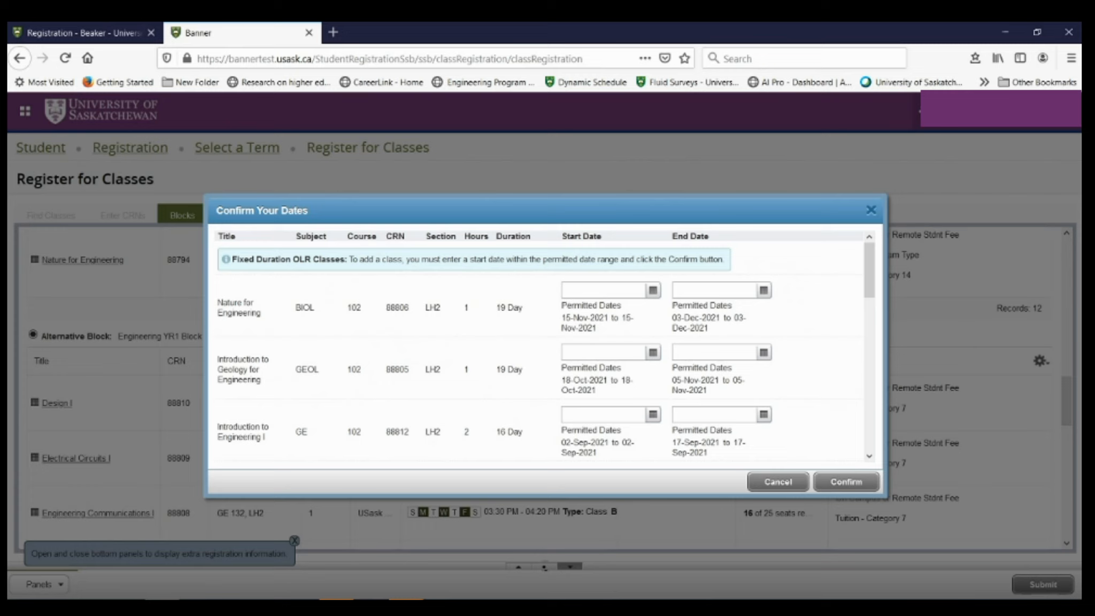
# Enter start date 15-Nov-2021 for Nature for Engineering and scroll through the remaining classes.
pyautogui.write('15-')
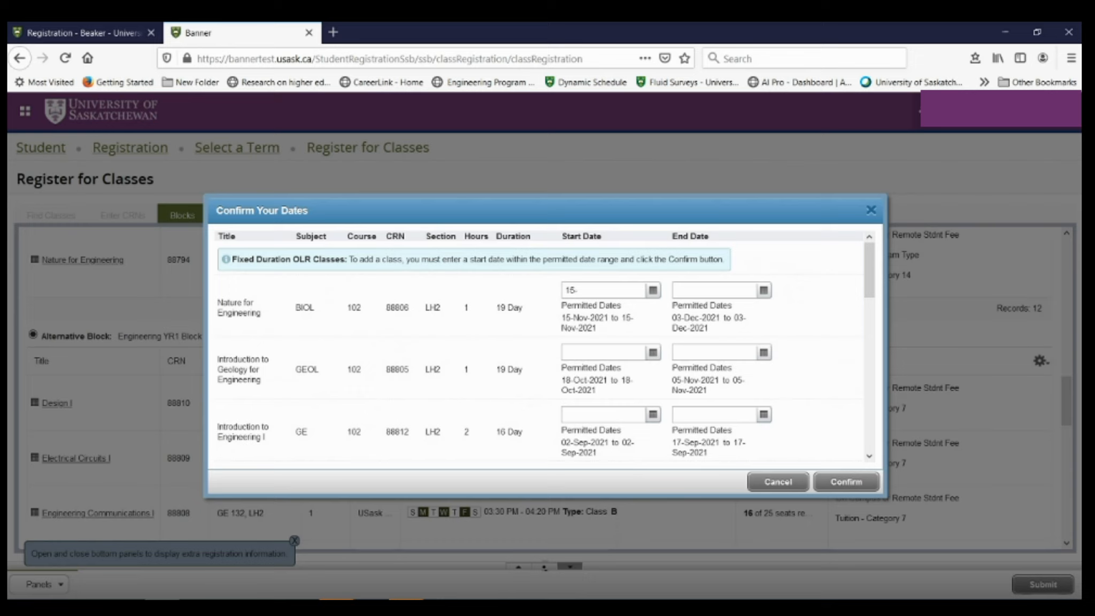
pyautogui.write('Nov')
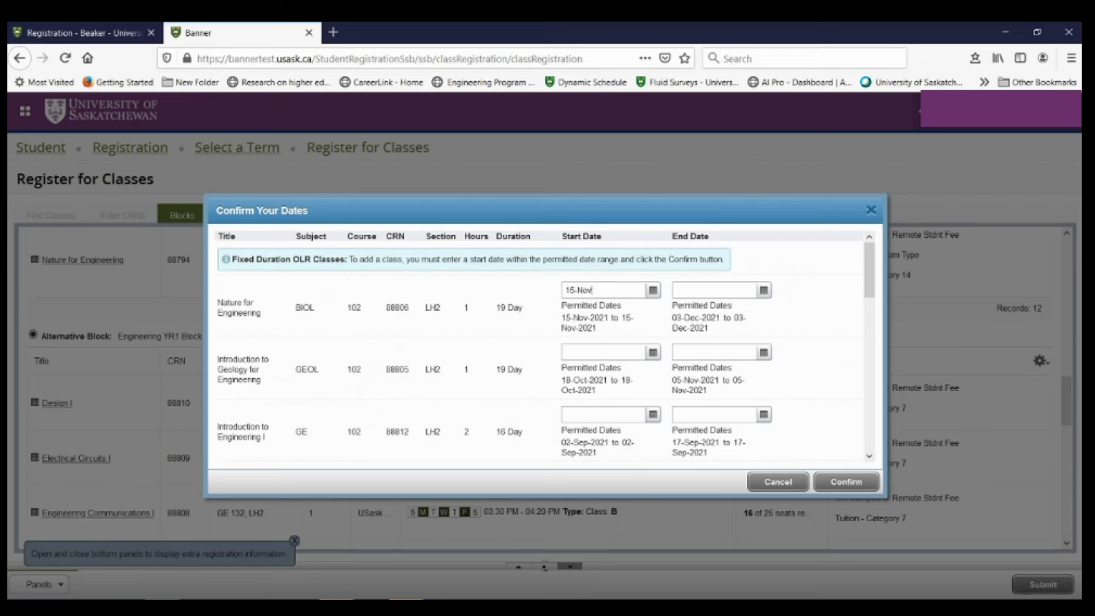
pyautogui.write('2021')
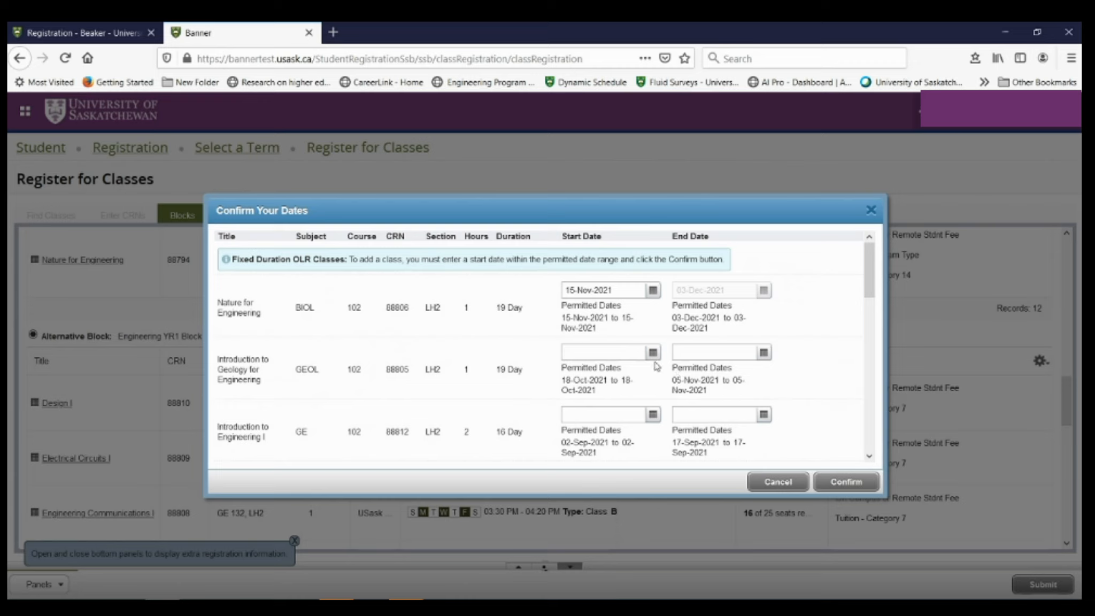
pyautogui.scroll(-3)
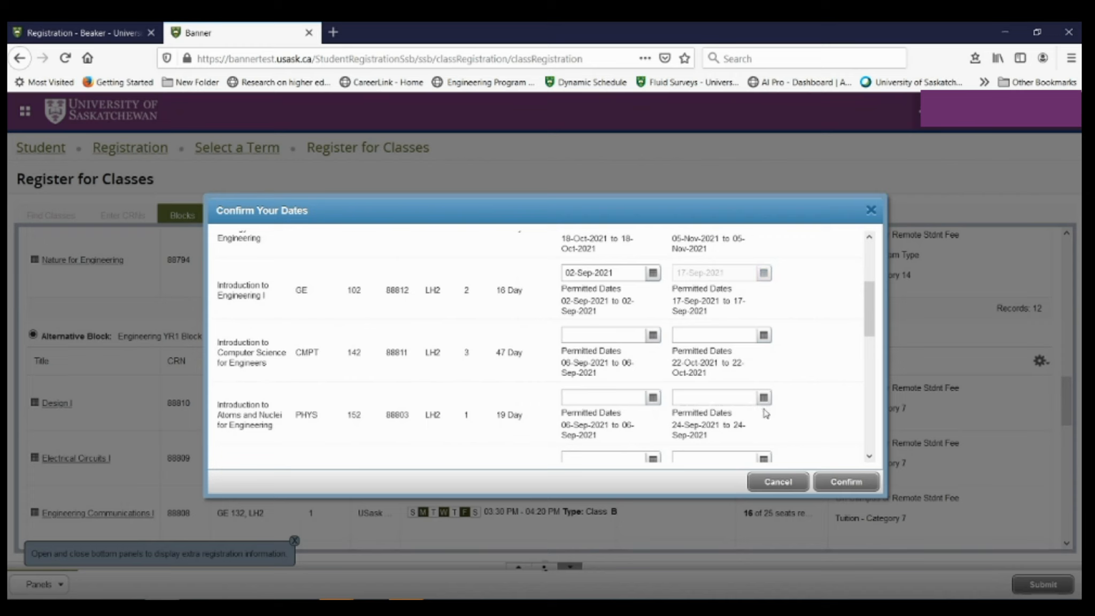
pyautogui.scroll(-3)
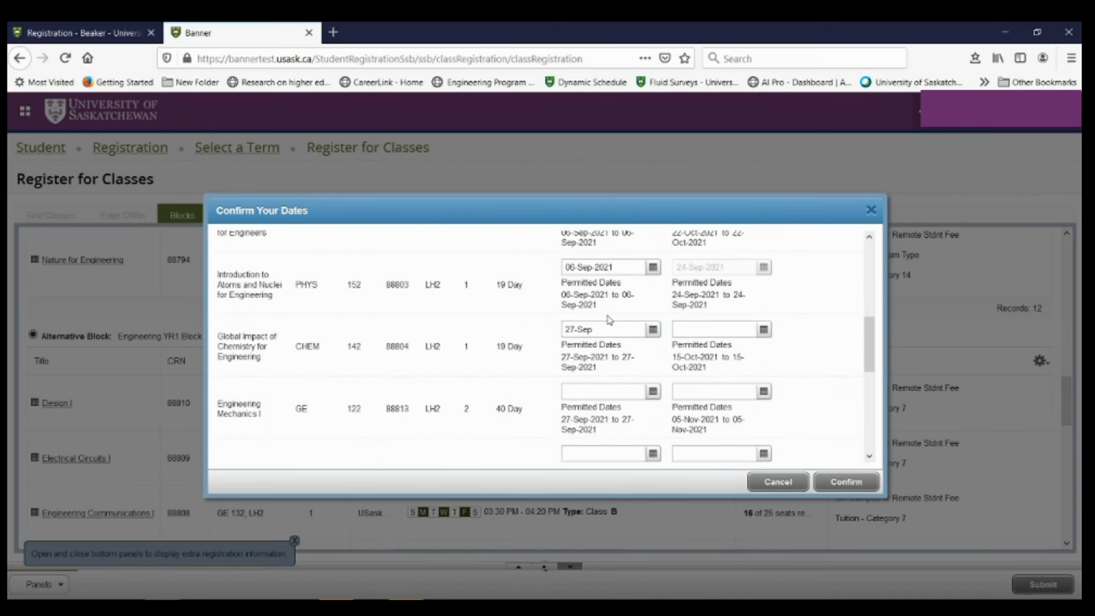
pyautogui.scroll(-3)
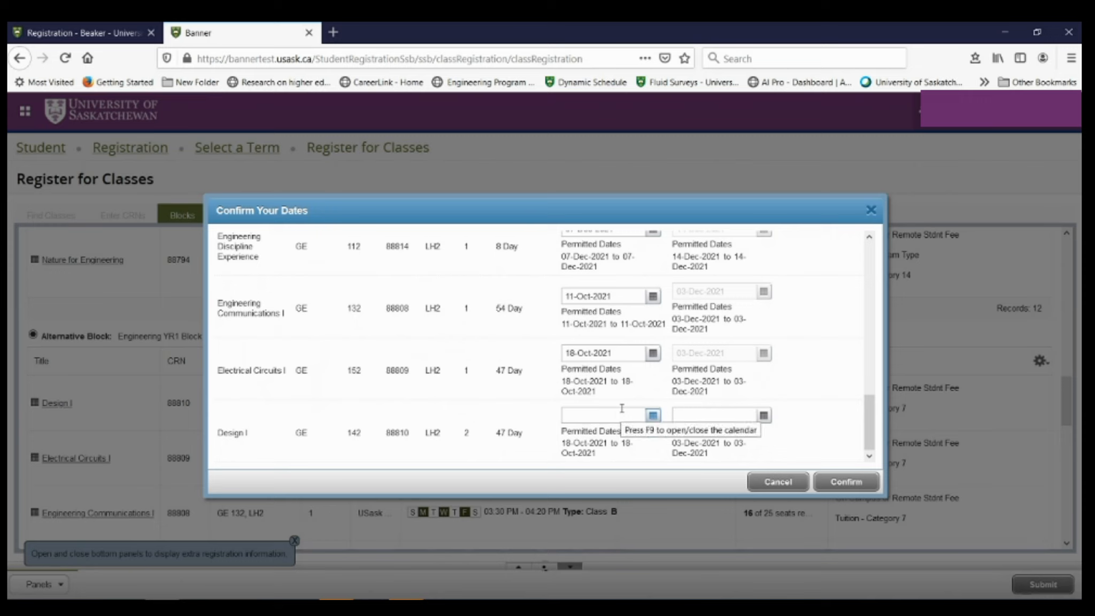
# Give Design I a start date of 18-Oct-2021 and confirm the class dates.
pyautogui.write('1')
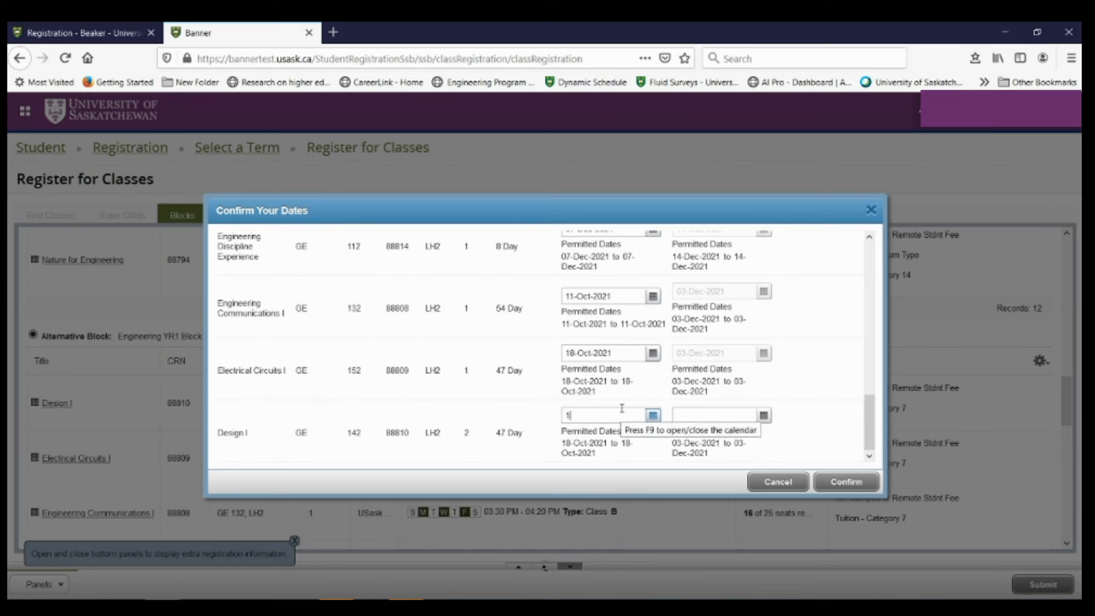
pyautogui.write('8-')
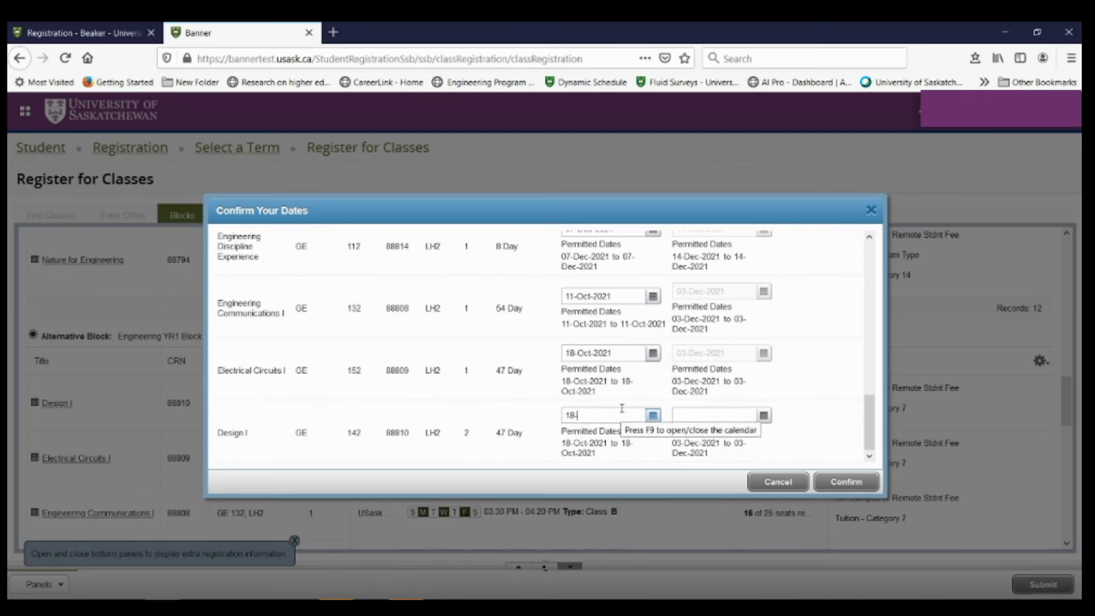
pyautogui.write('Oct')
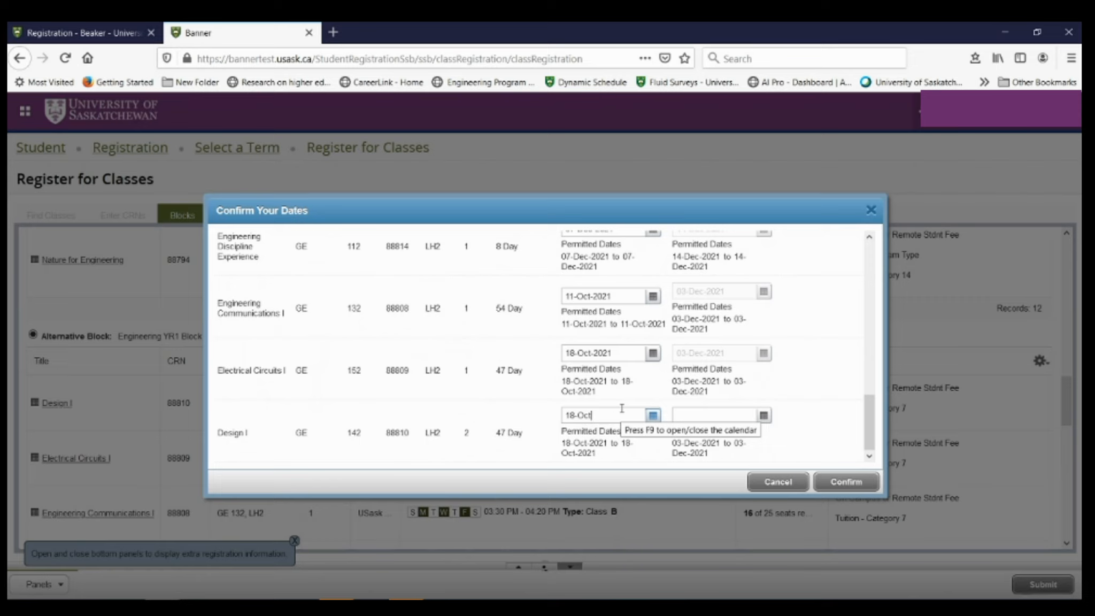
pyautogui.write('-')
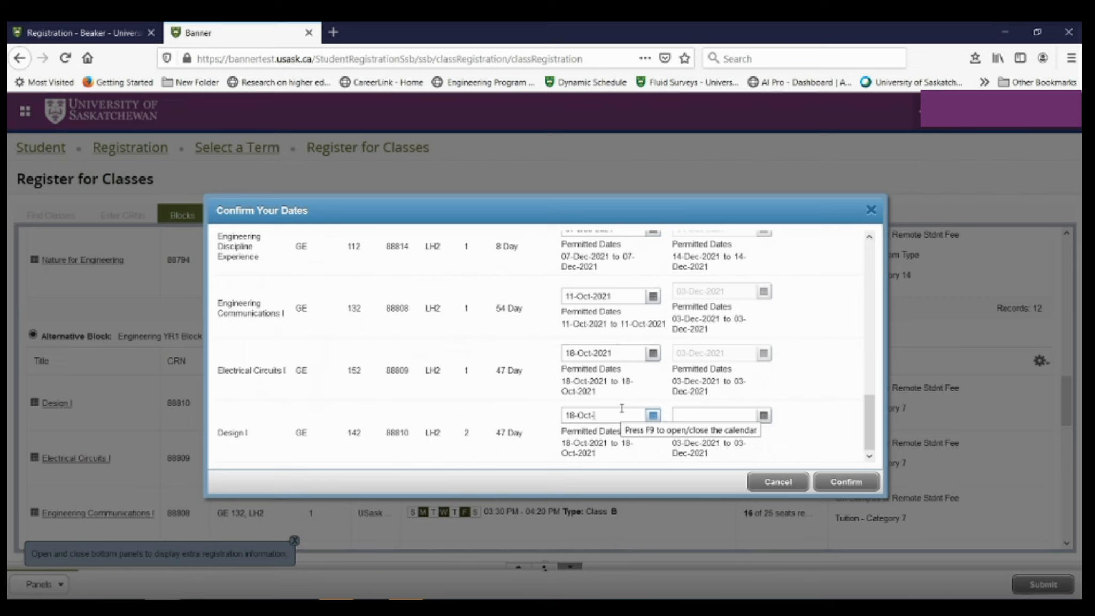
pyautogui.write('2021')
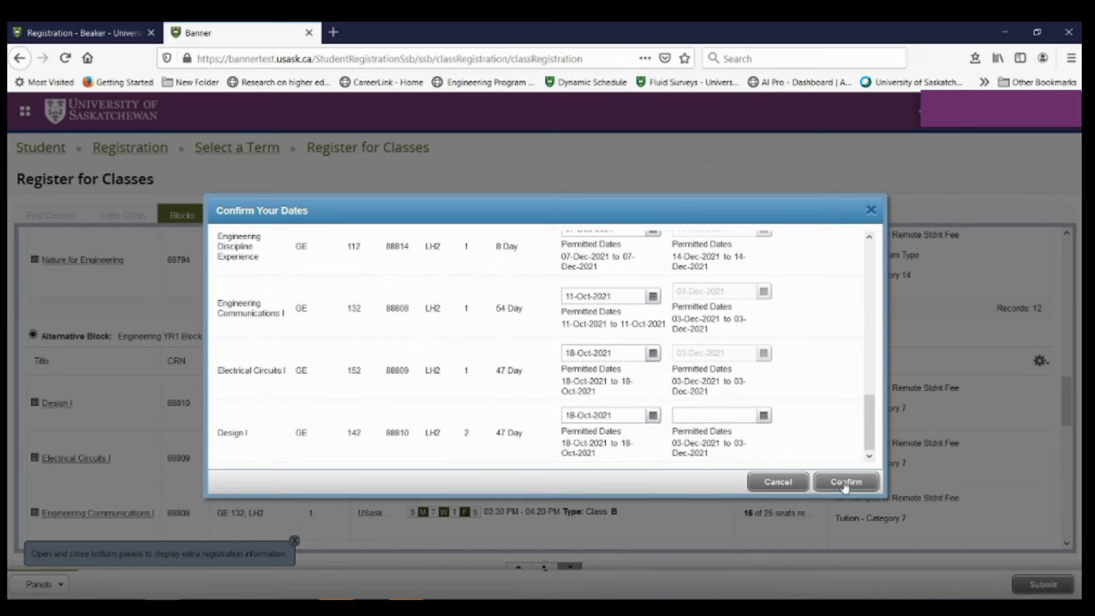
pyautogui.click(846, 482)
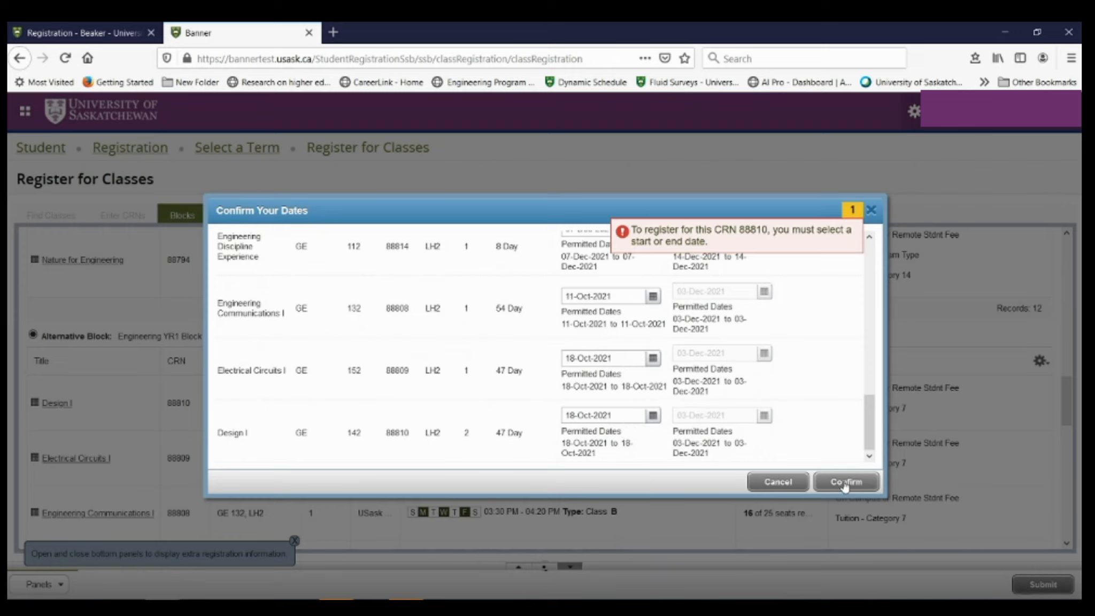
pyautogui.moveTo(819, 248)
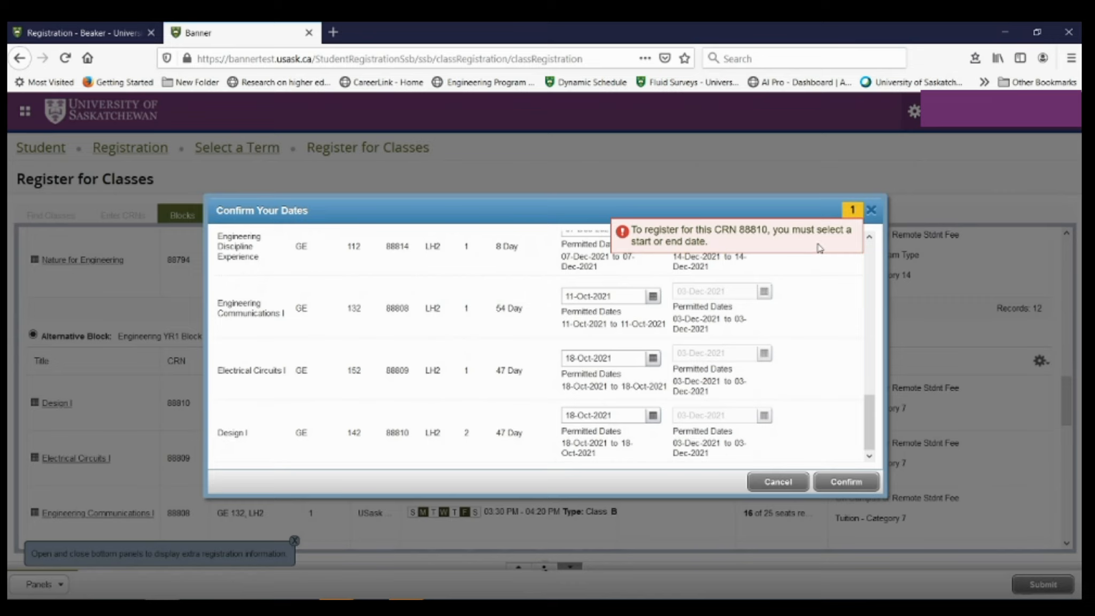
pyautogui.moveTo(816, 355)
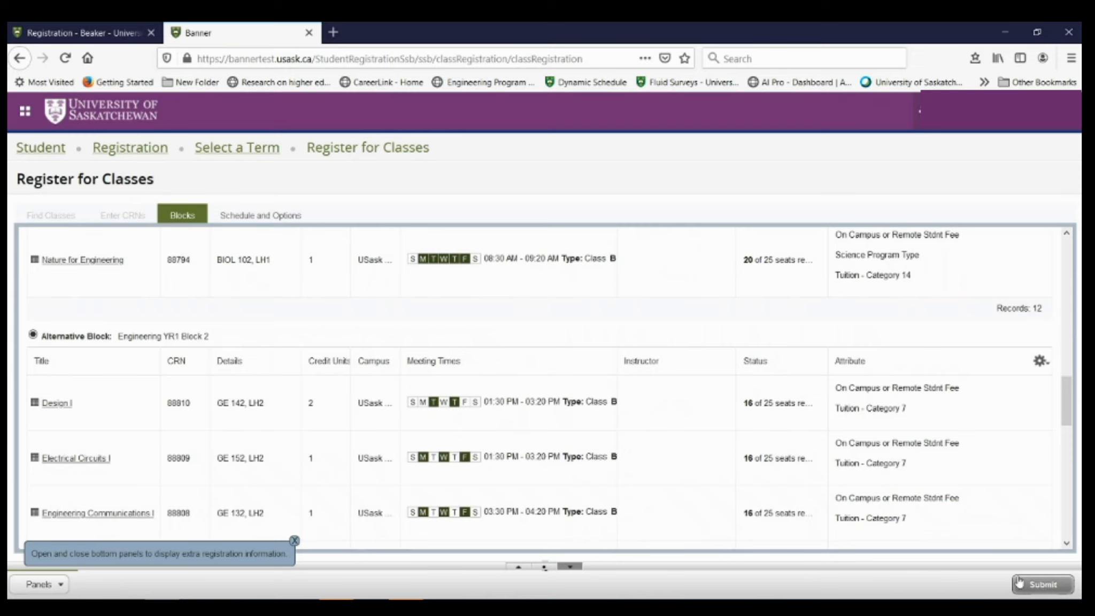
pyautogui.moveTo(1026, 428)
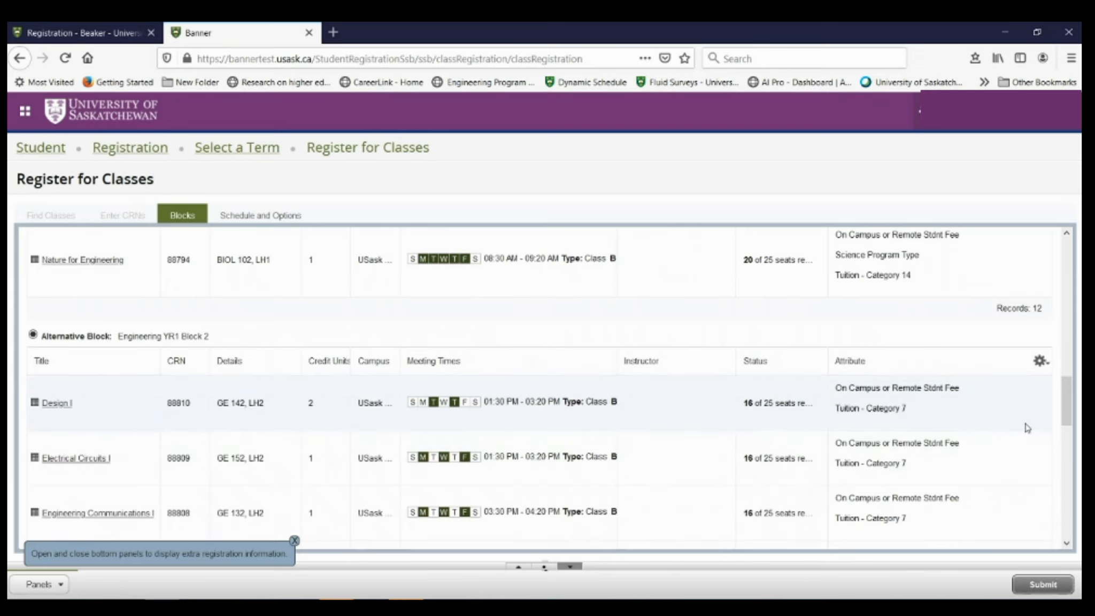
pyautogui.moveTo(1022, 426)
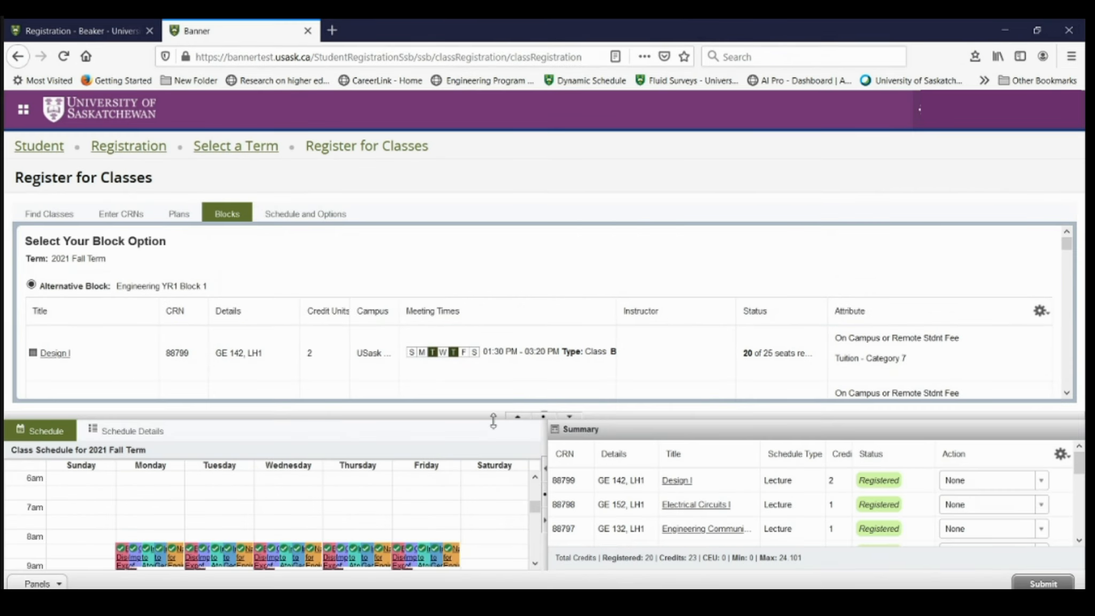
pyautogui.moveTo(496, 409)
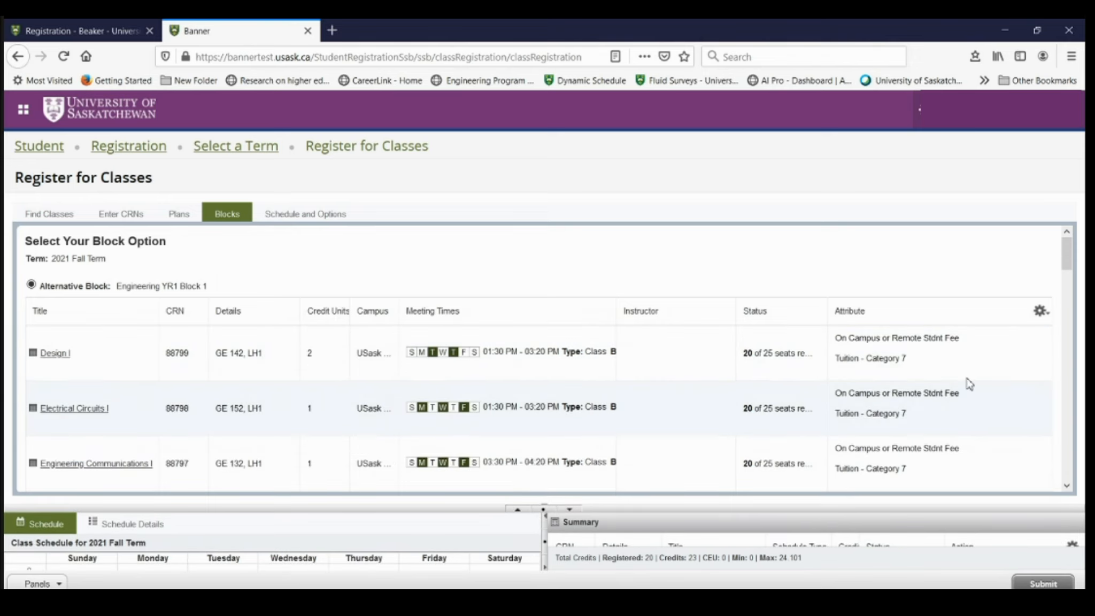
pyautogui.moveTo(958, 385)
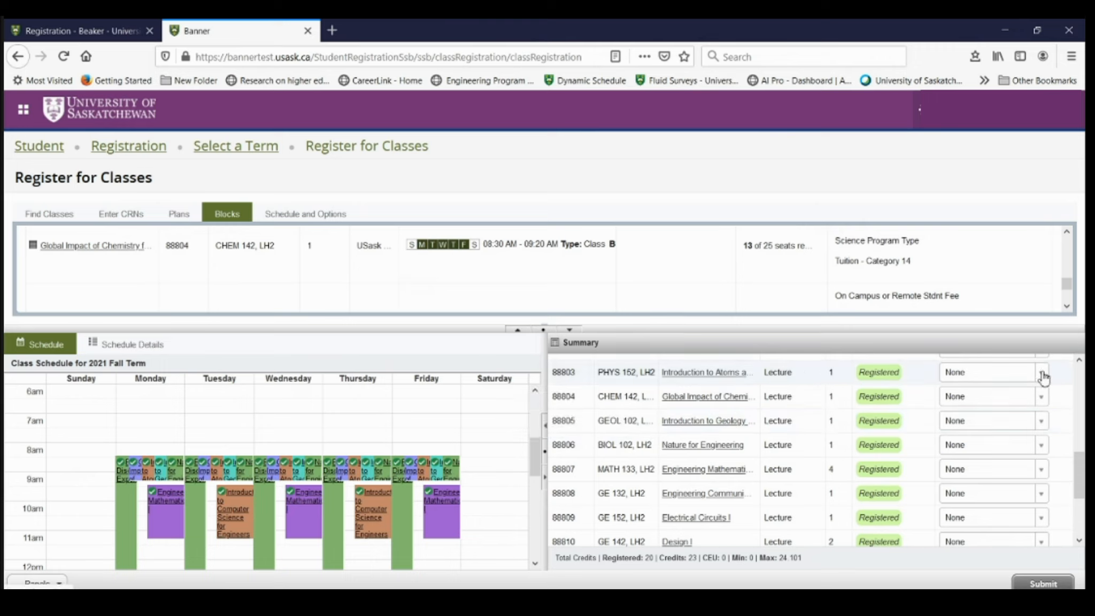
pyautogui.scroll(-3)
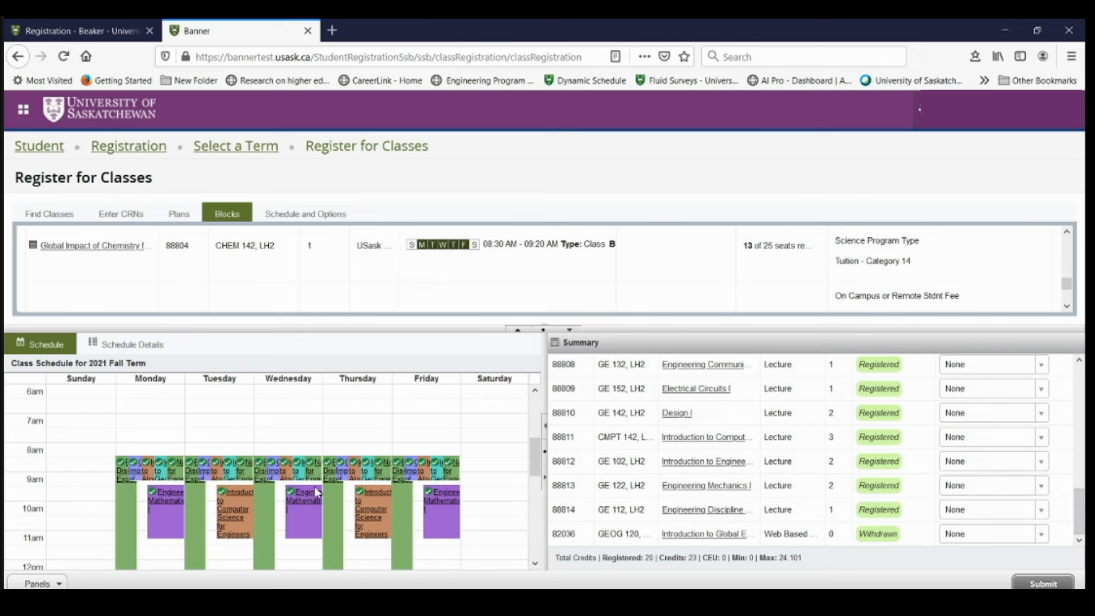
pyautogui.moveTo(826, 558)
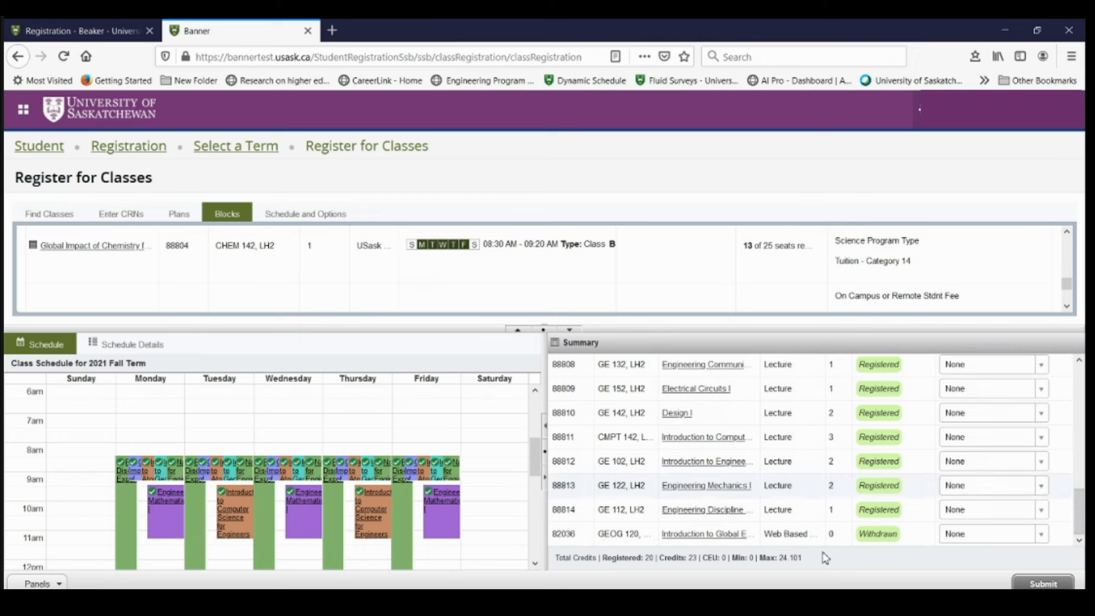
pyautogui.scroll(3)
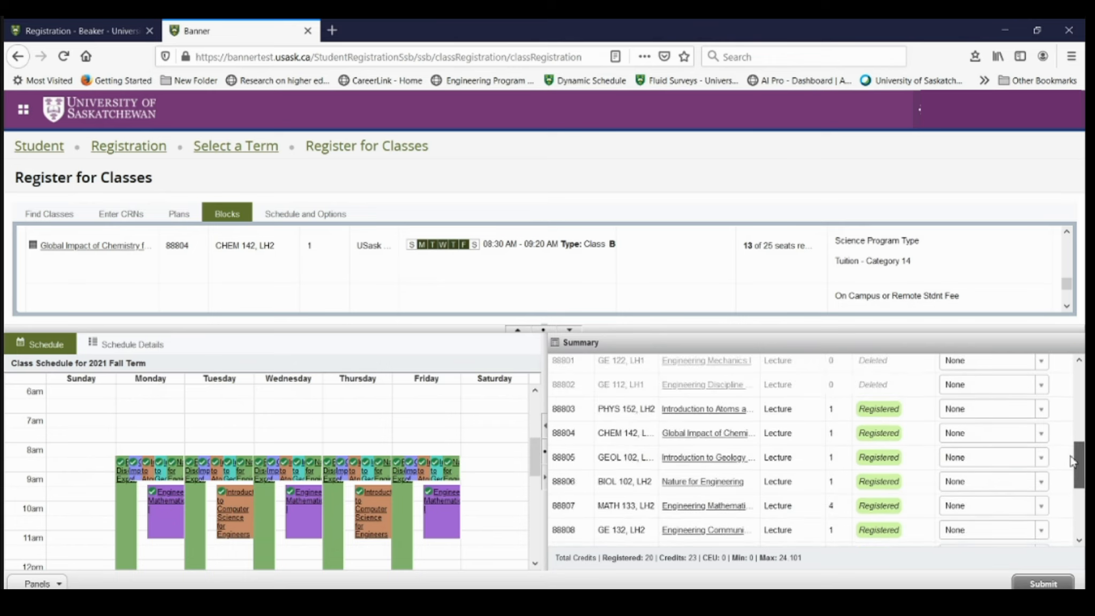
pyautogui.moveTo(441, 502)
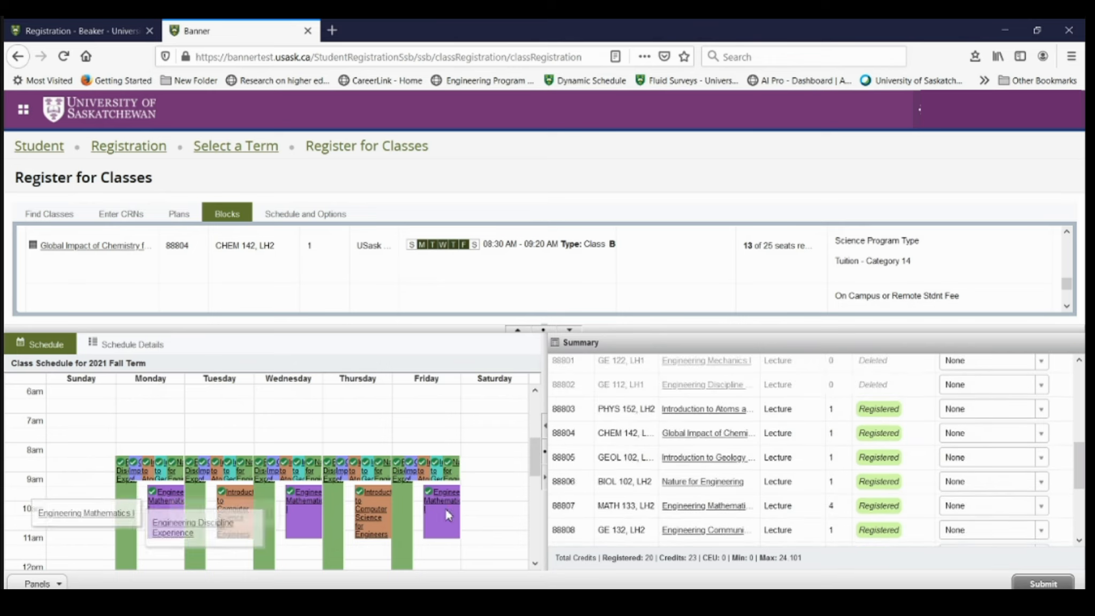
pyautogui.scroll(-3)
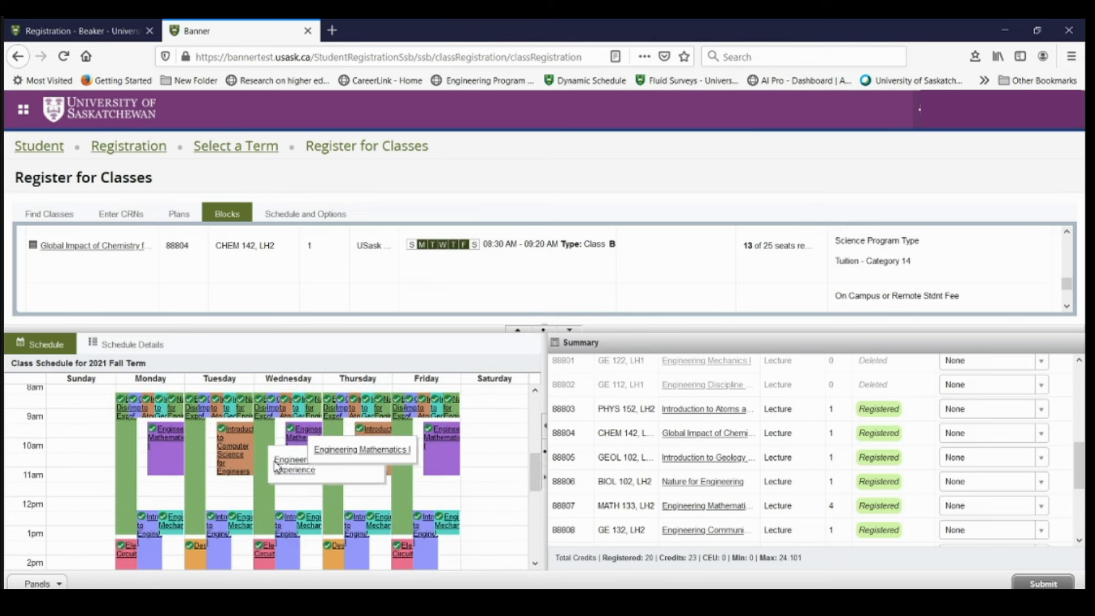
pyautogui.moveTo(99, 466)
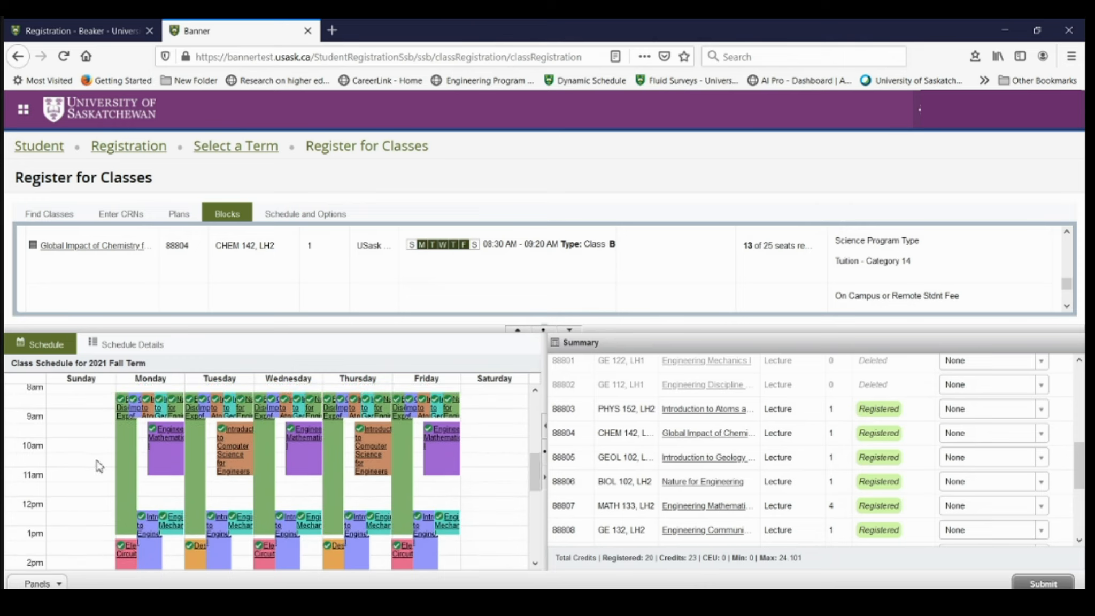
pyautogui.moveTo(342, 523)
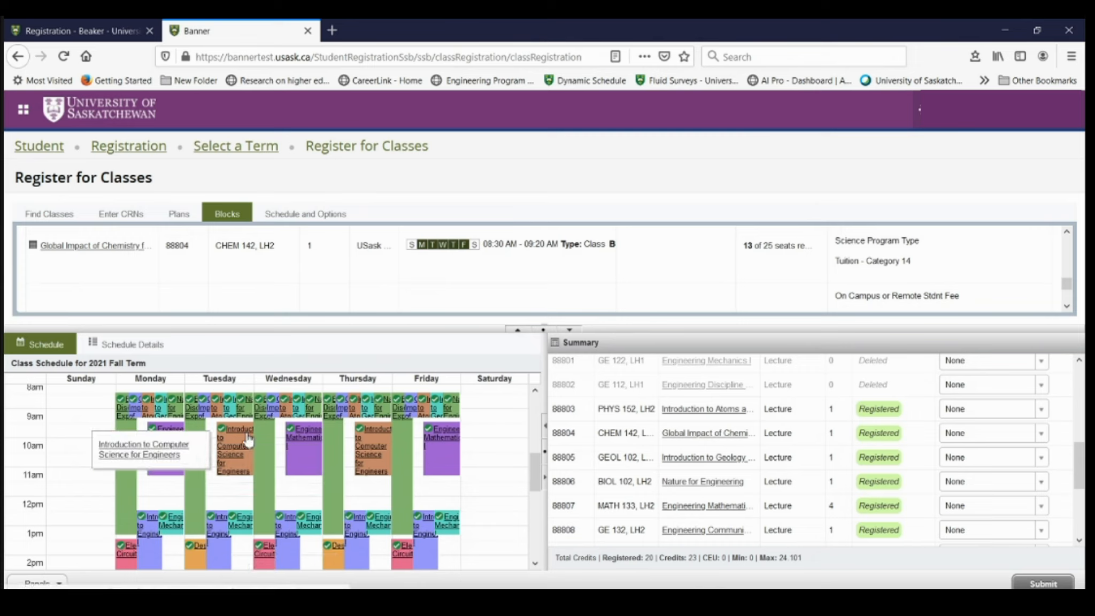
pyautogui.moveTo(524, 479)
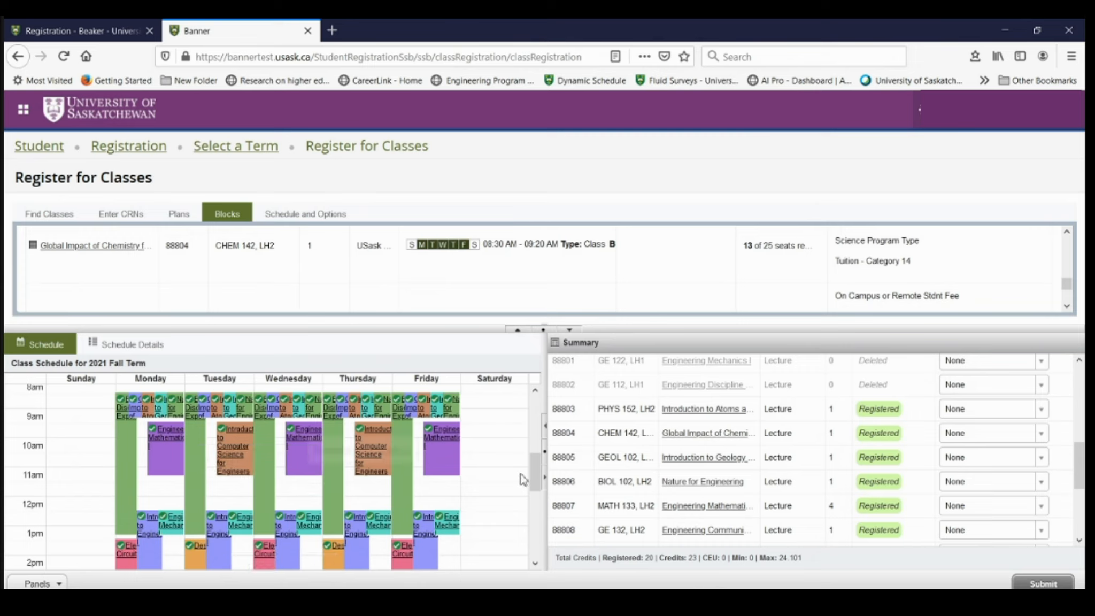
pyautogui.scroll(-3)
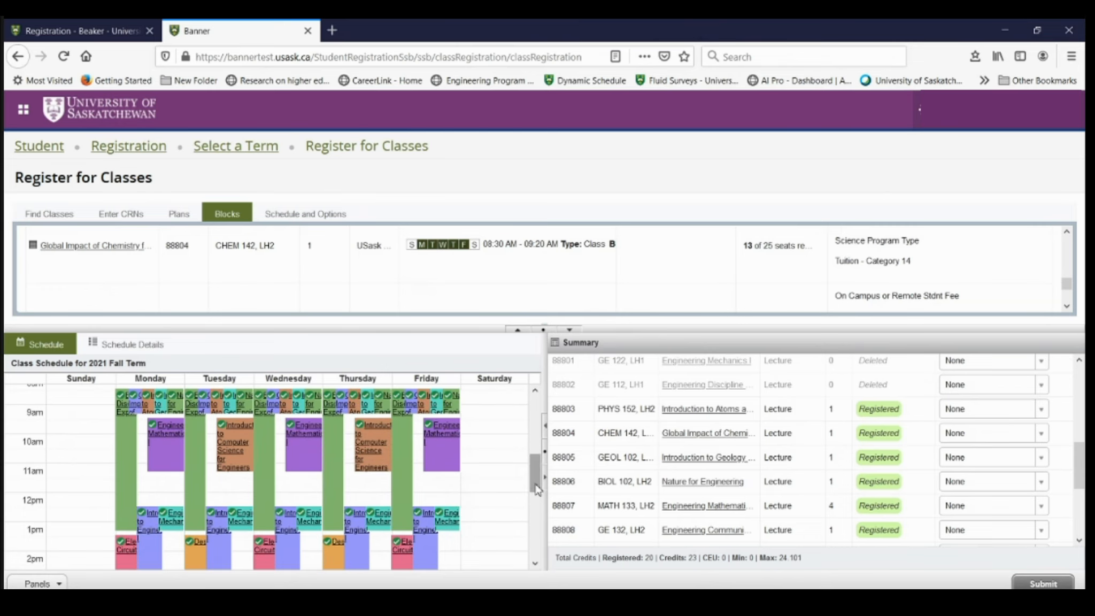
pyautogui.scroll(-3)
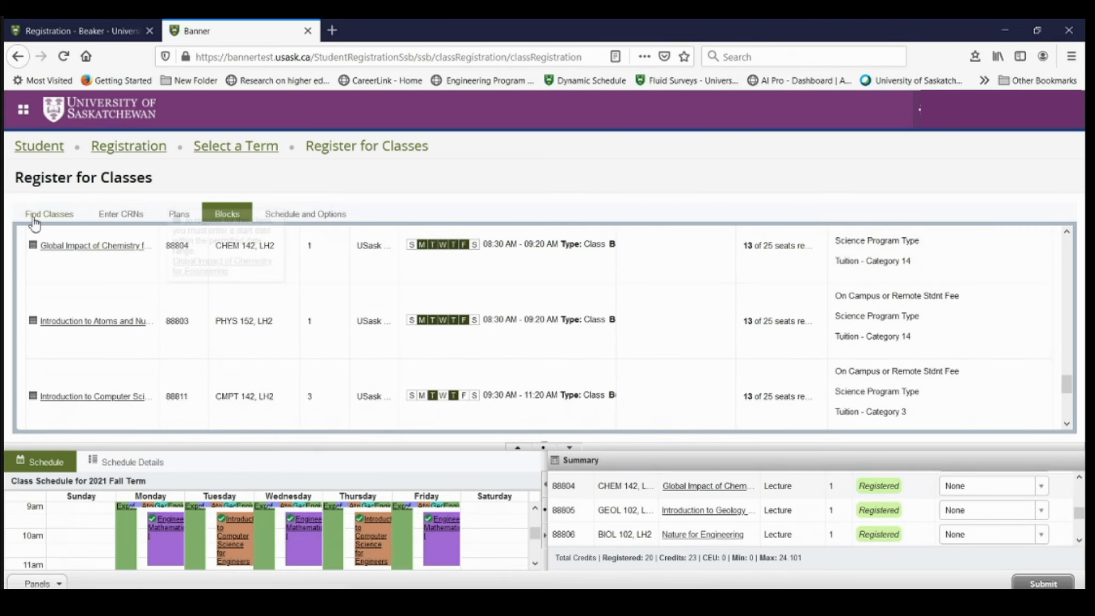
# Switch to class search, set subject to ECON (Economics) and move to Course Number.
pyautogui.click(48, 214)
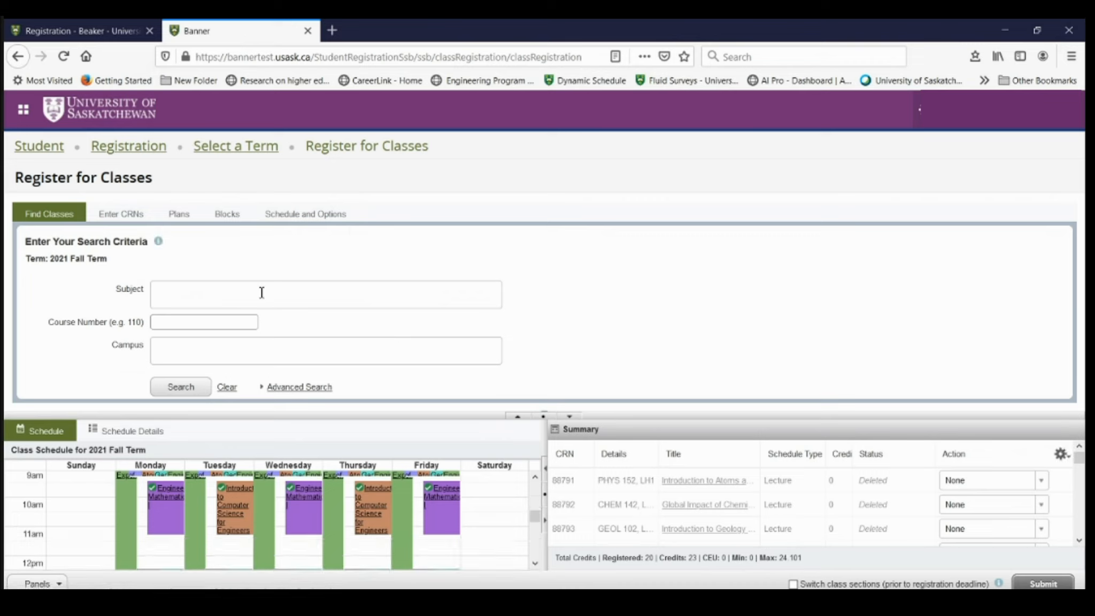
pyautogui.click(325, 293)
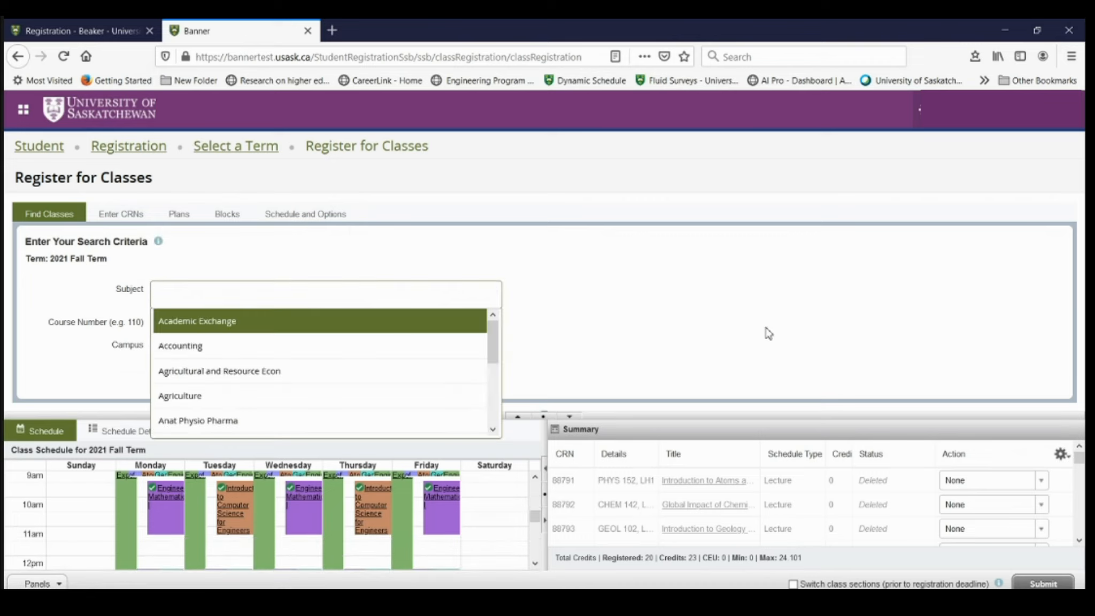
pyautogui.moveTo(683, 364)
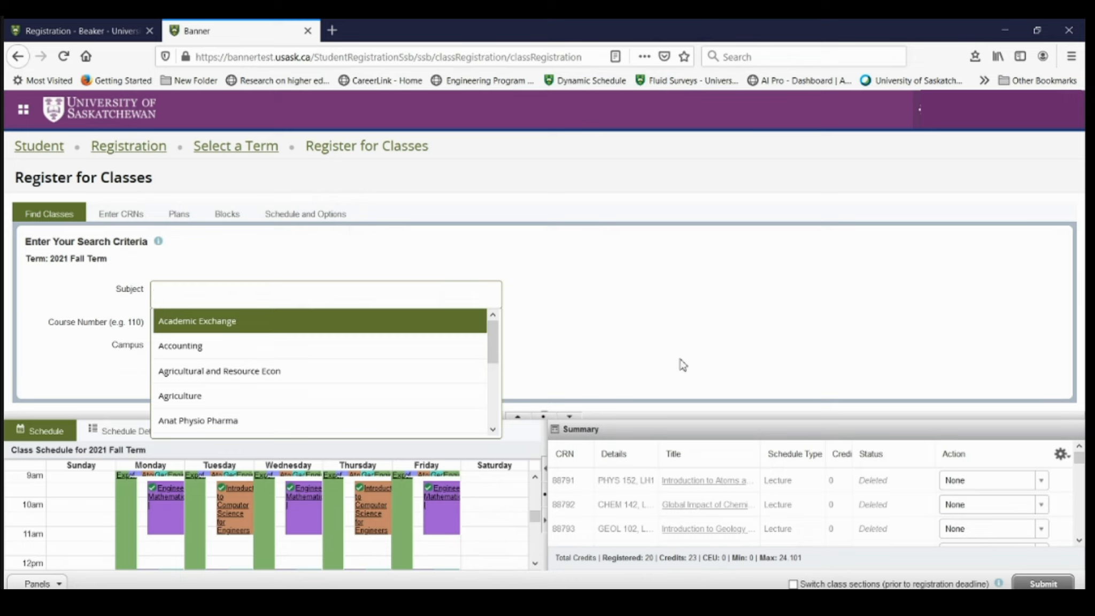
pyautogui.moveTo(670, 370)
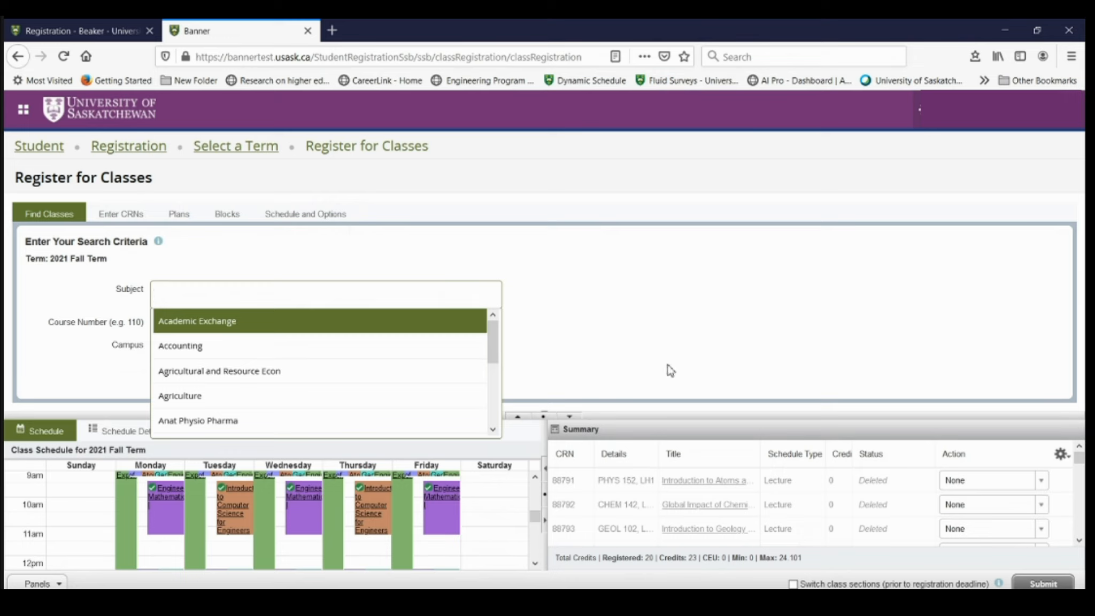
pyautogui.click(325, 294)
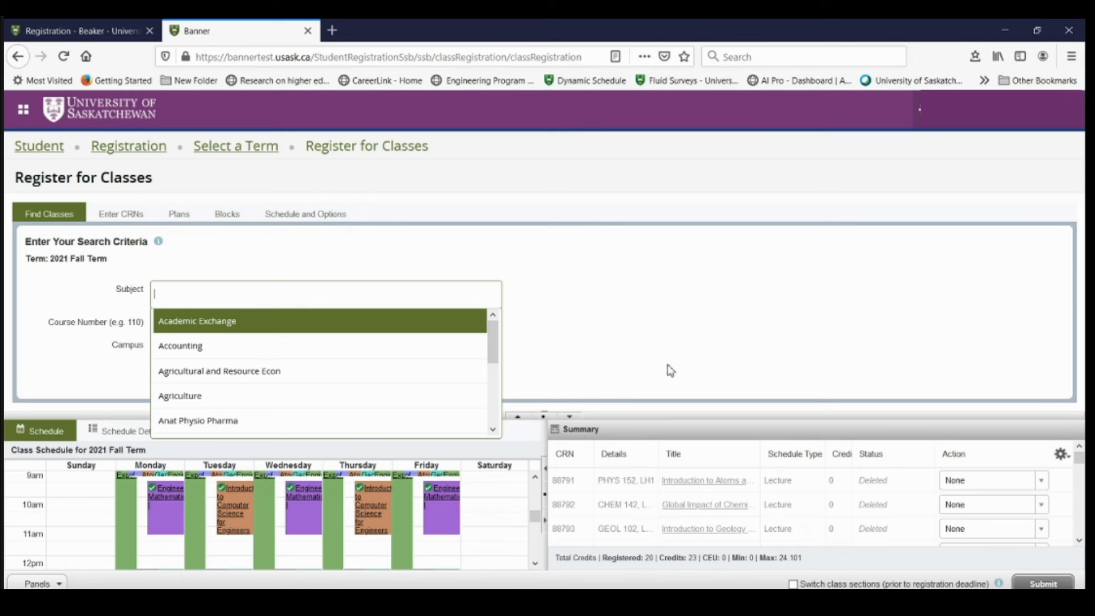
pyautogui.write('ECON')
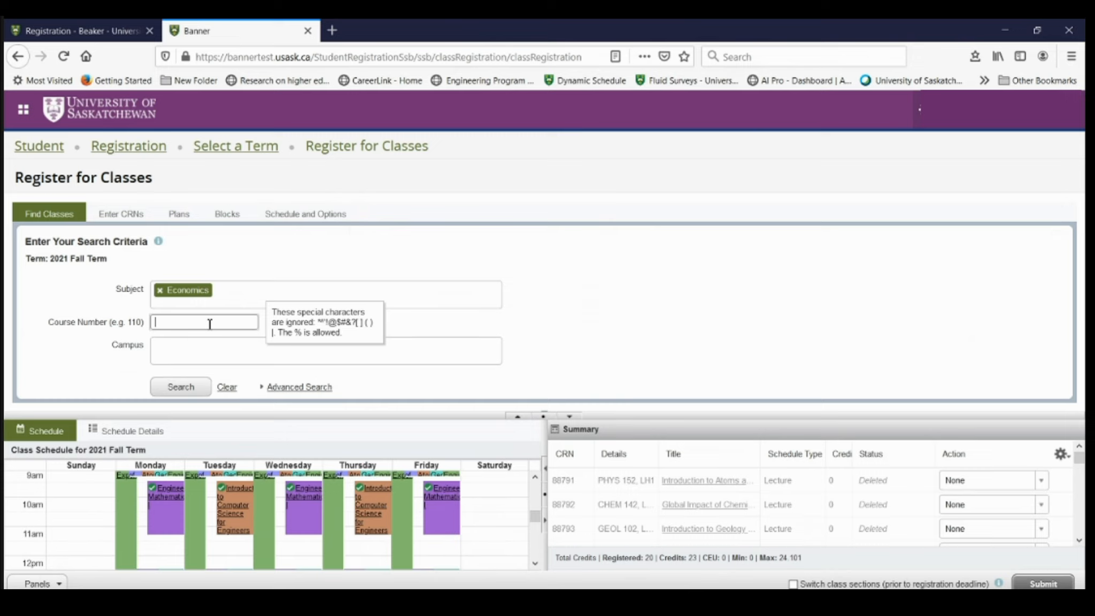
pyautogui.click(180, 386)
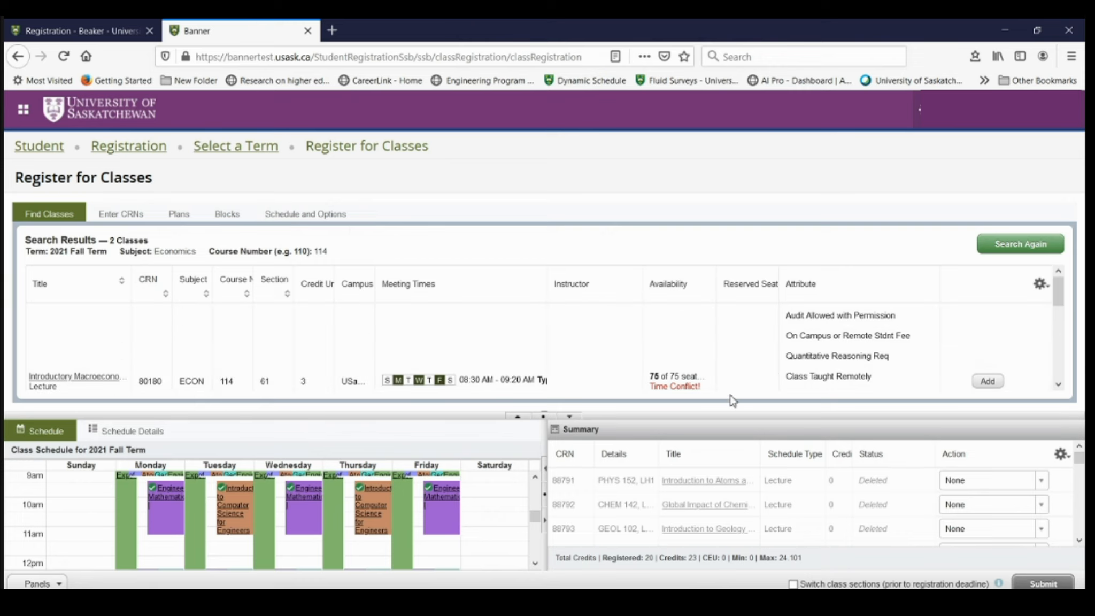
pyautogui.moveTo(733, 429)
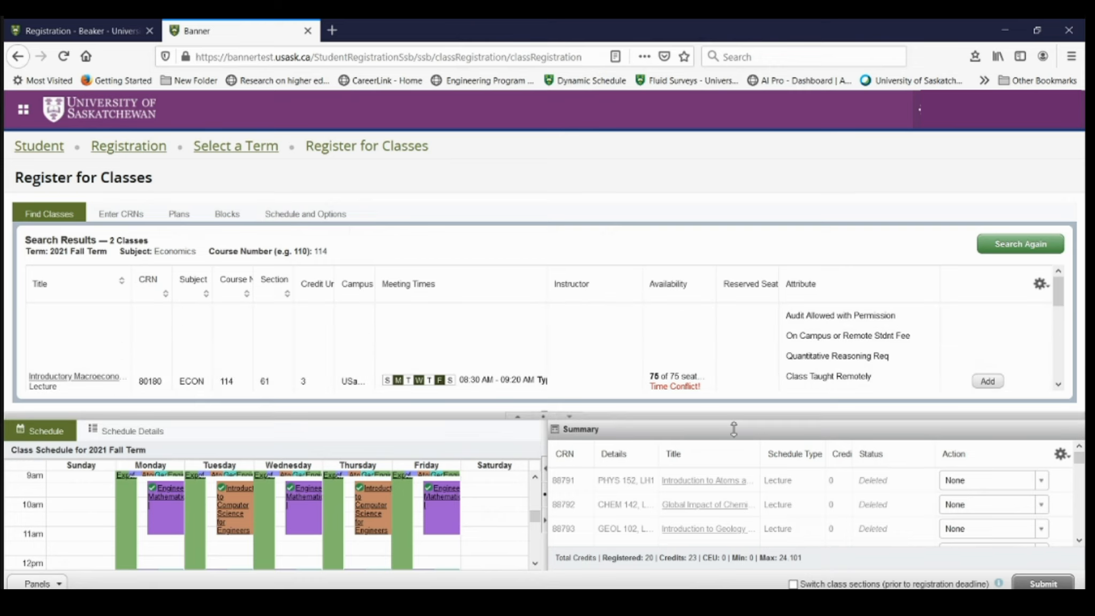
pyautogui.scroll(-3)
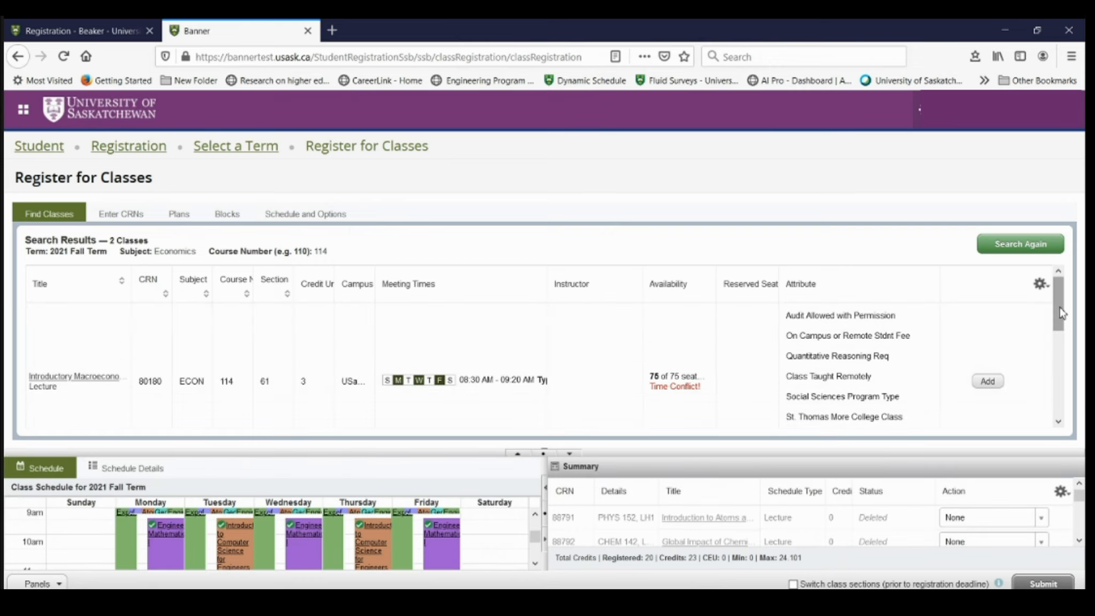
pyautogui.scroll(-3)
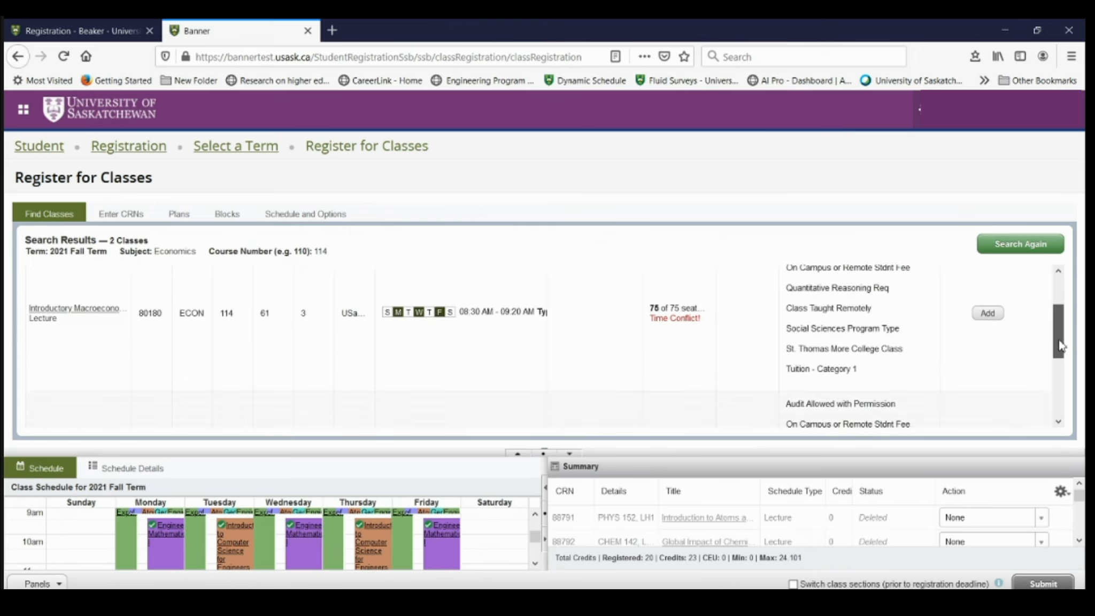
pyautogui.scroll(-3)
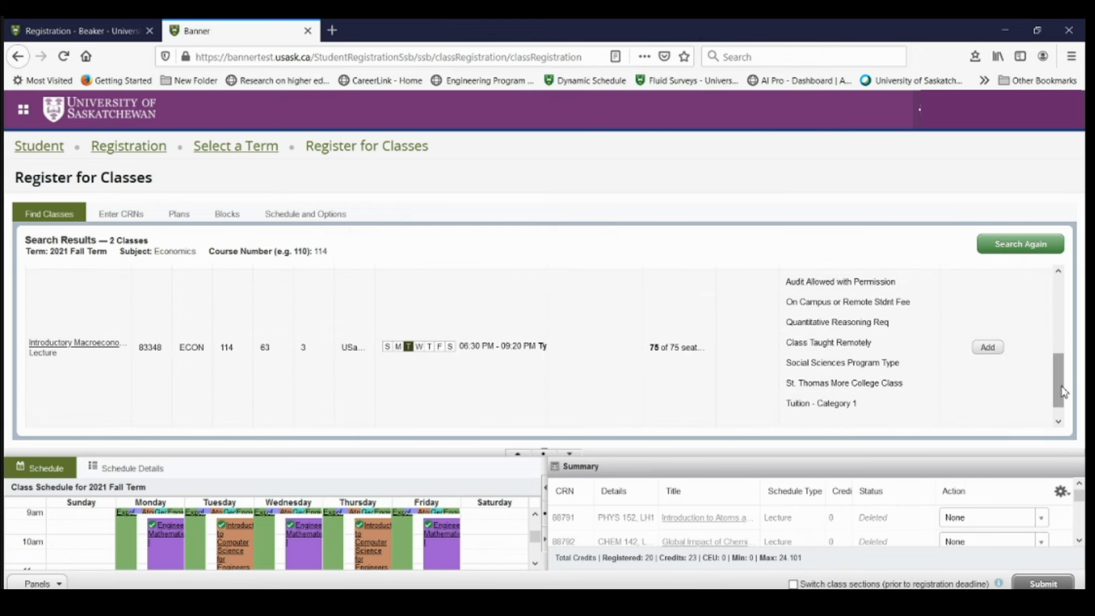
pyautogui.scroll(-3)
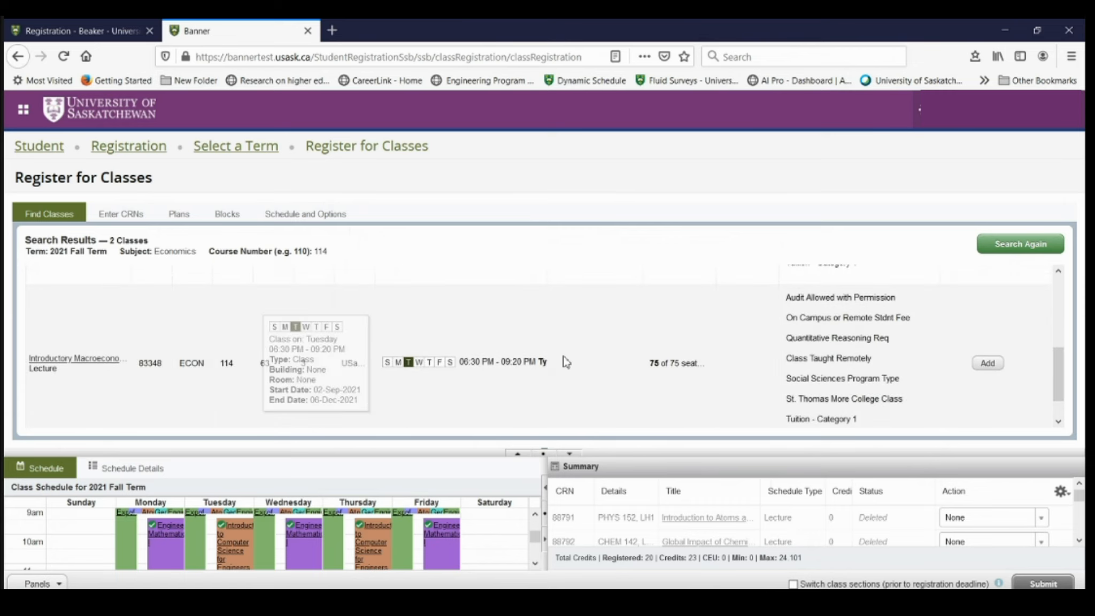
pyautogui.moveTo(489, 382)
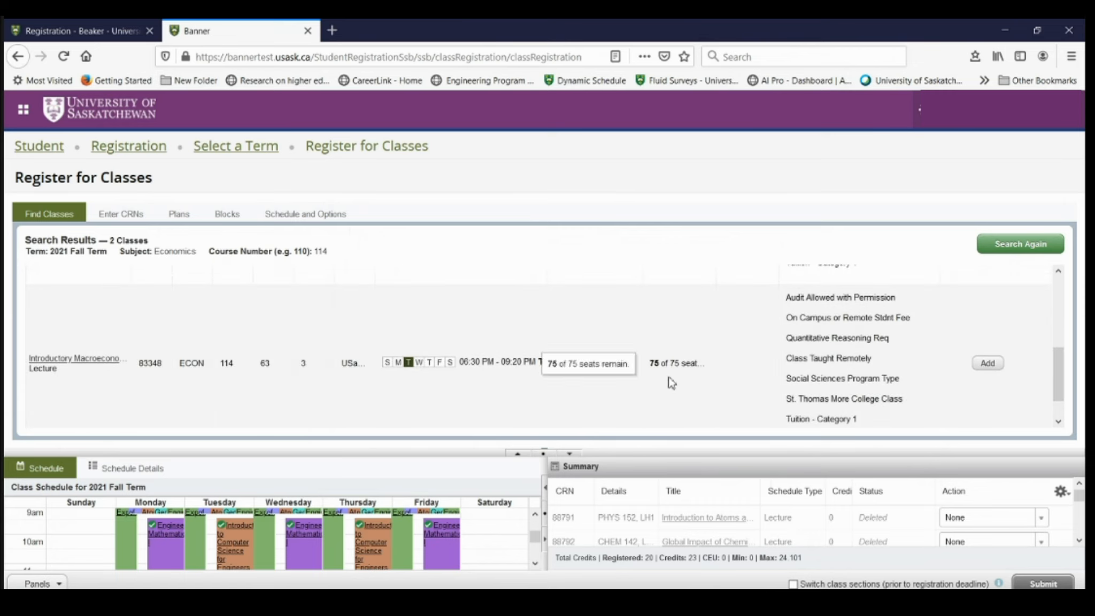
pyautogui.moveTo(682, 381)
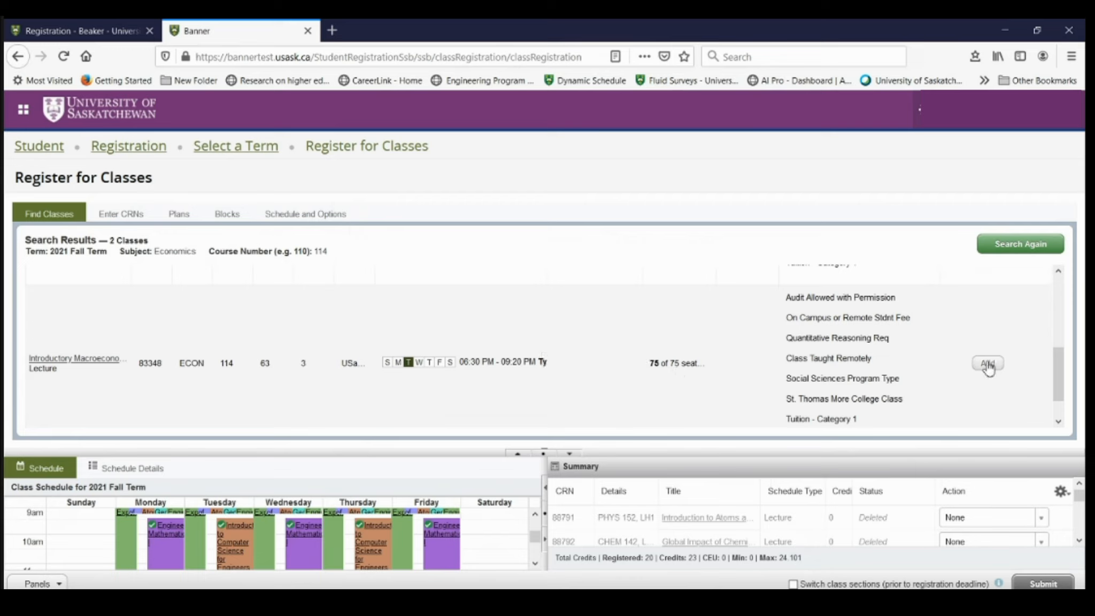
# Add ECON 114 section 63 (CRN 83348), set its action to Register and submit.
pyautogui.click(987, 363)
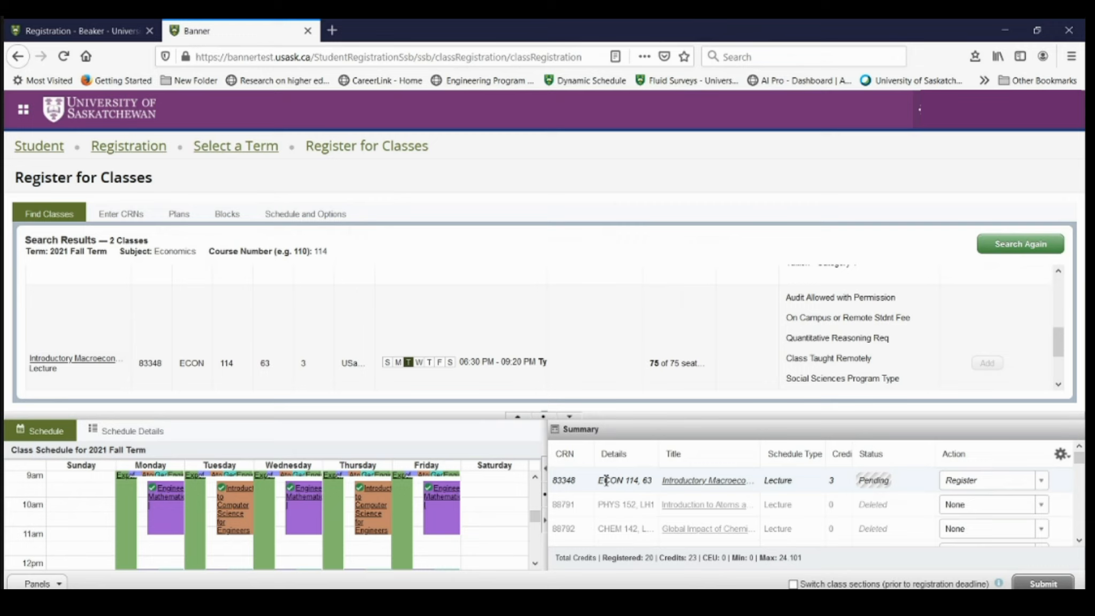
pyautogui.moveTo(876, 496)
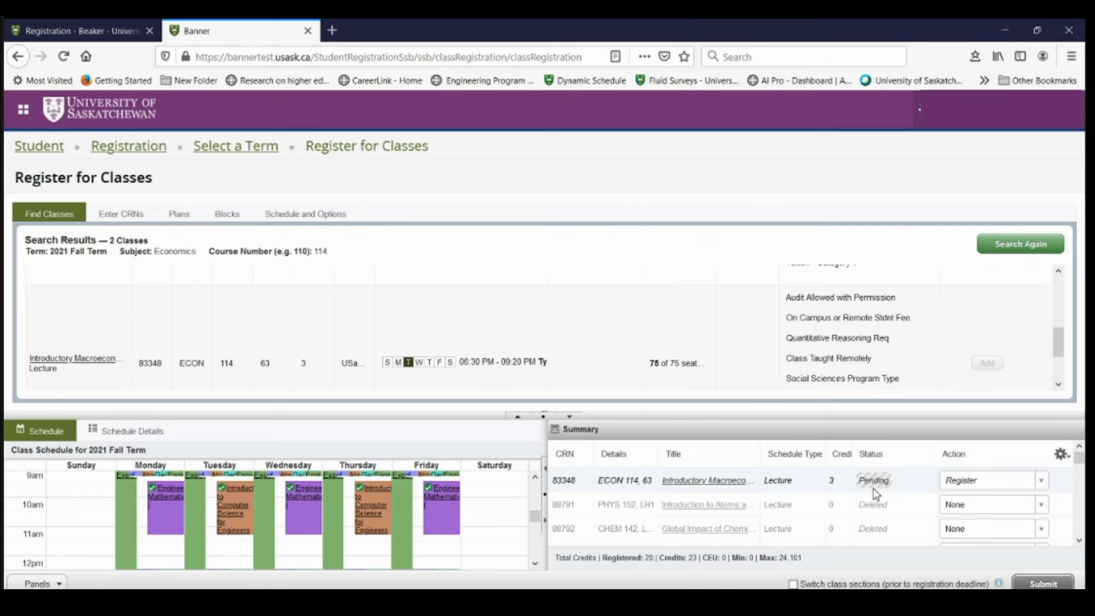
pyautogui.moveTo(1064, 552)
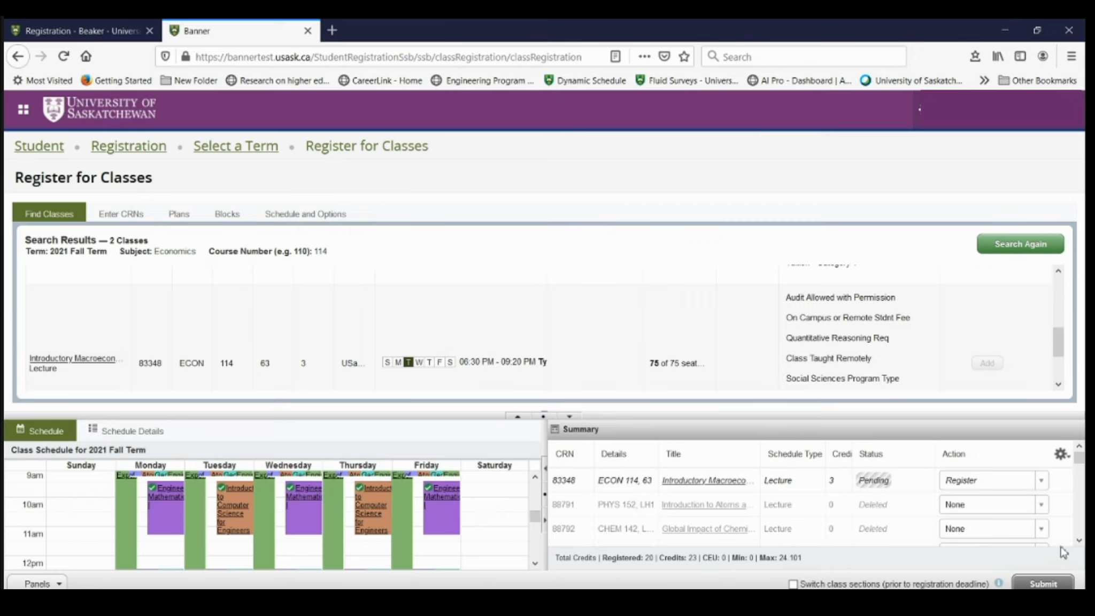
pyautogui.click(1040, 480)
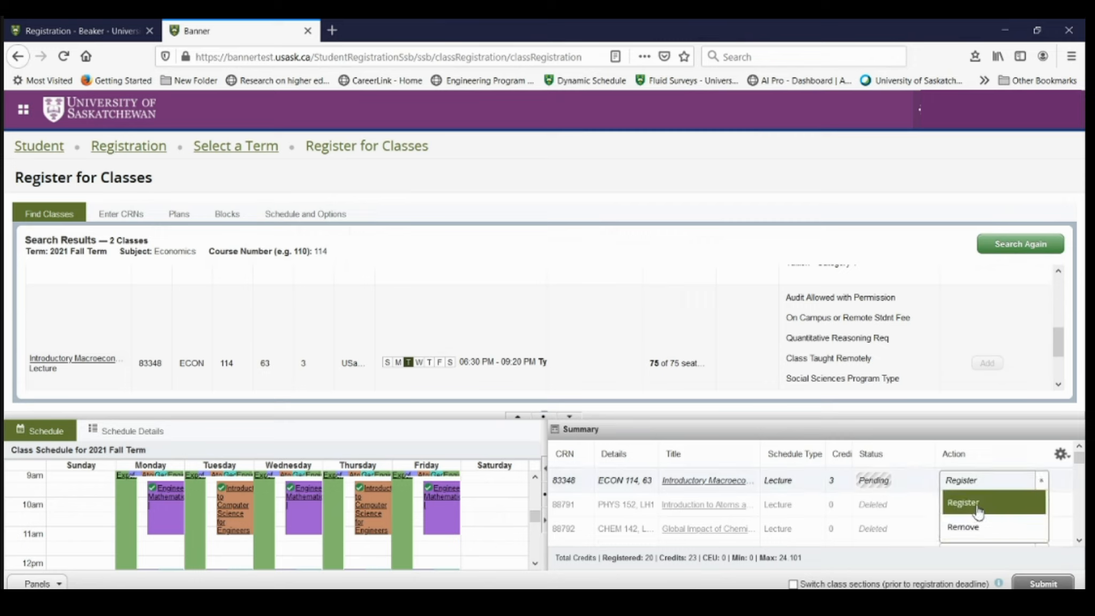
pyautogui.click(962, 502)
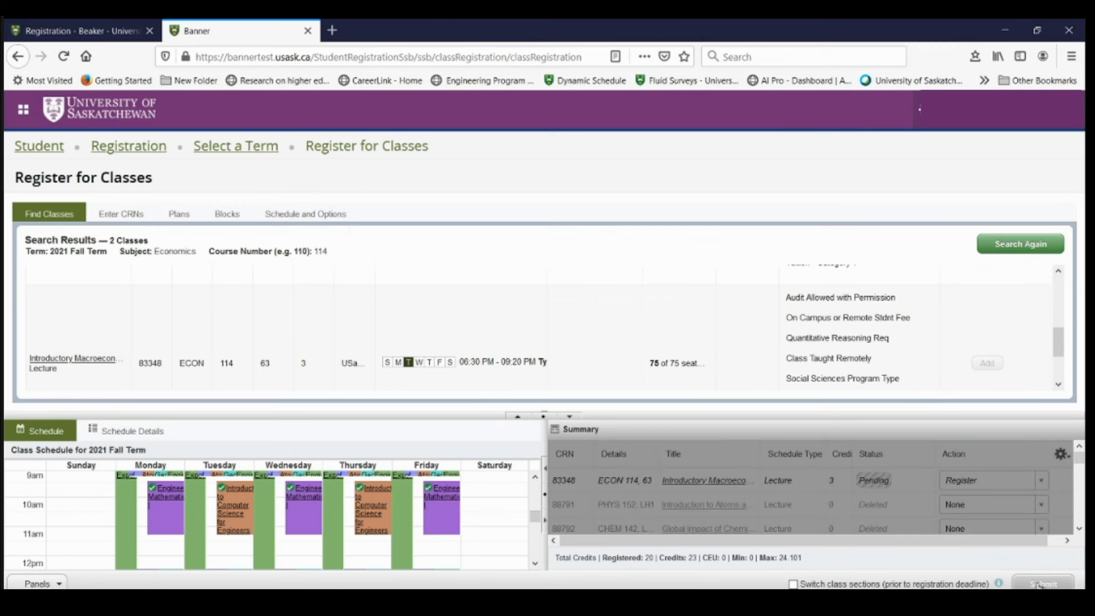
pyautogui.click(1042, 584)
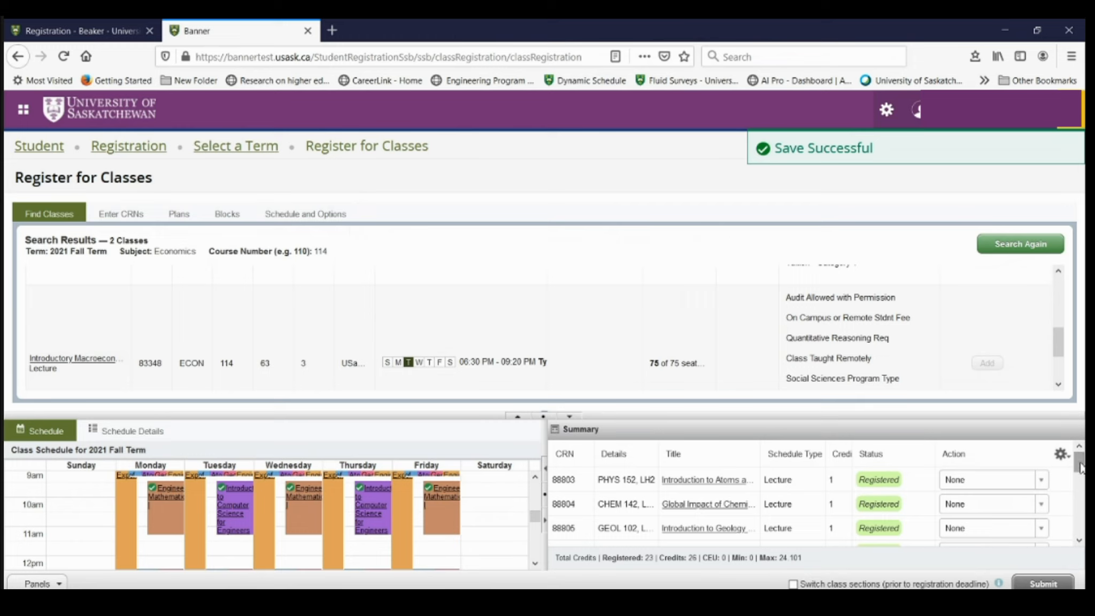
# Withdraw from ECON 114 section 63 (CRN 83348) and submit, returning credits to 20.
pyautogui.scroll(-3)
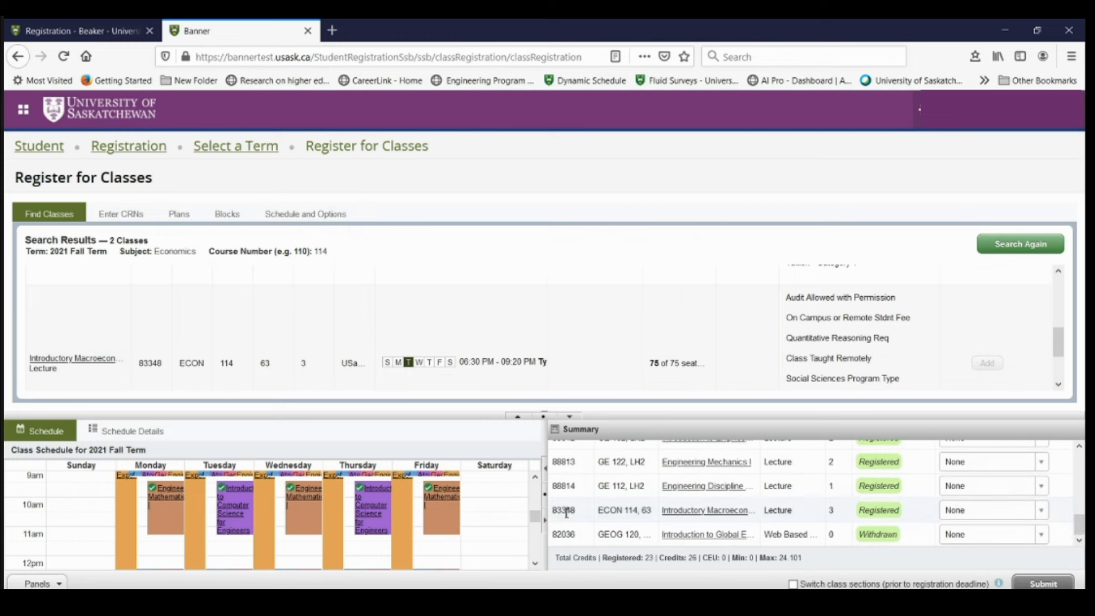
pyautogui.scroll(3)
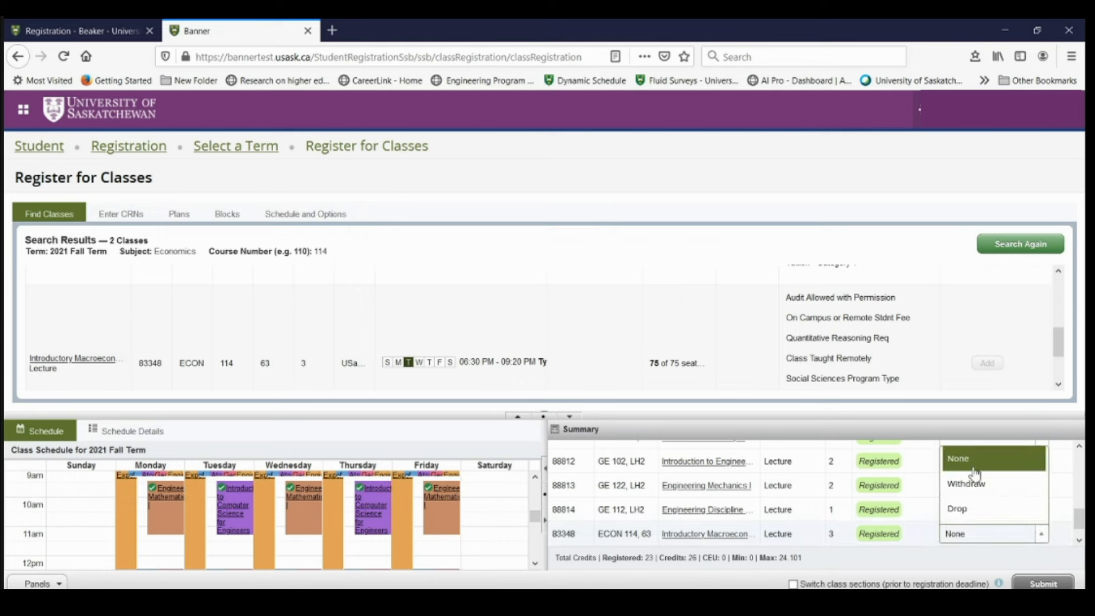
pyautogui.moveTo(966, 483)
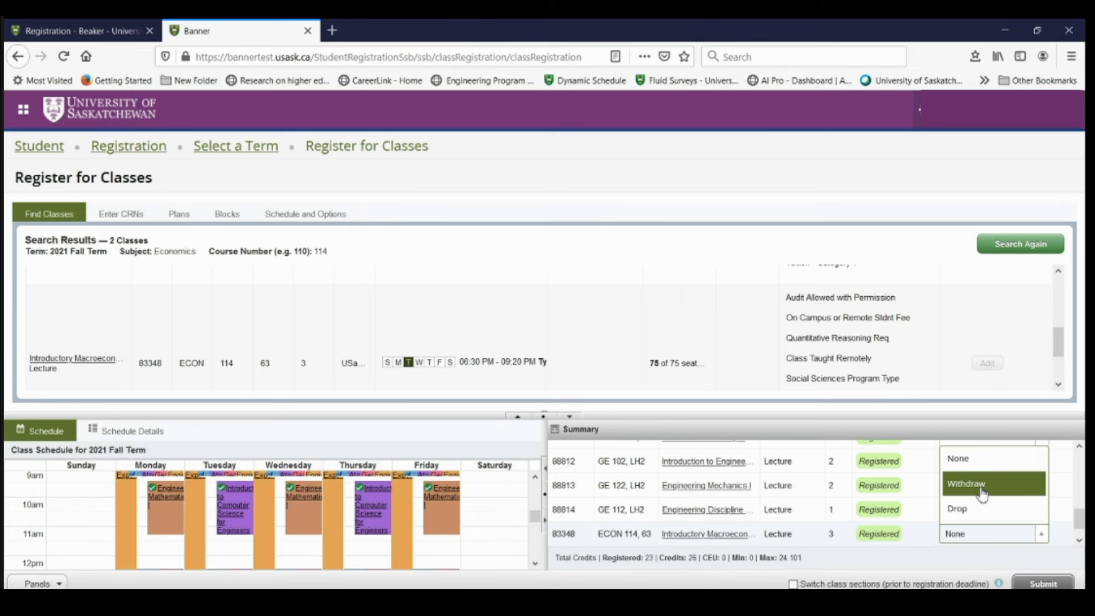
pyautogui.moveTo(973, 495)
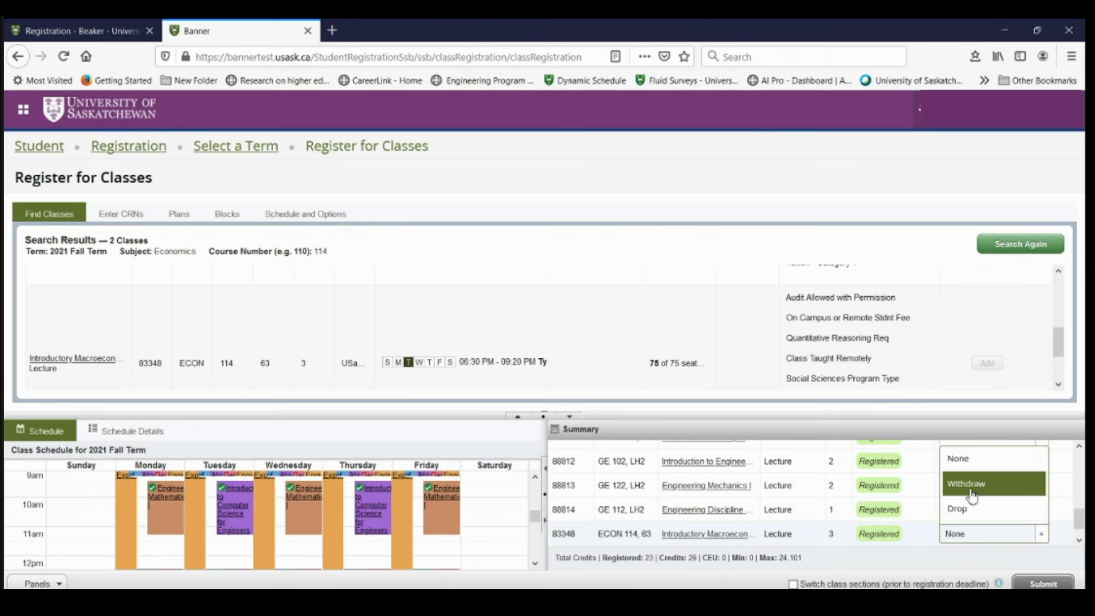
pyautogui.click(965, 484)
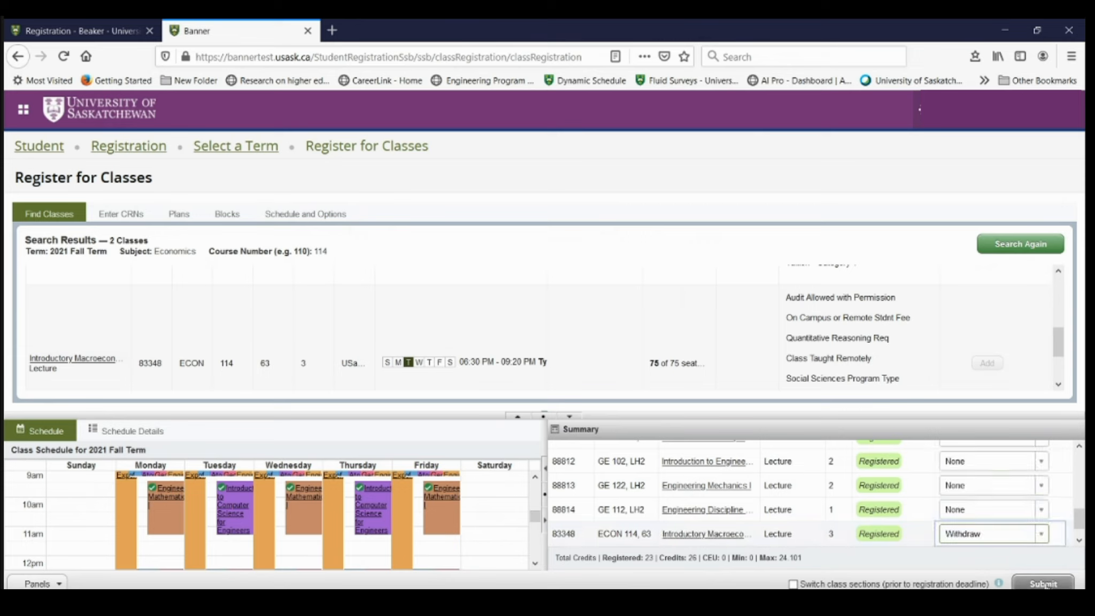
pyautogui.click(1042, 583)
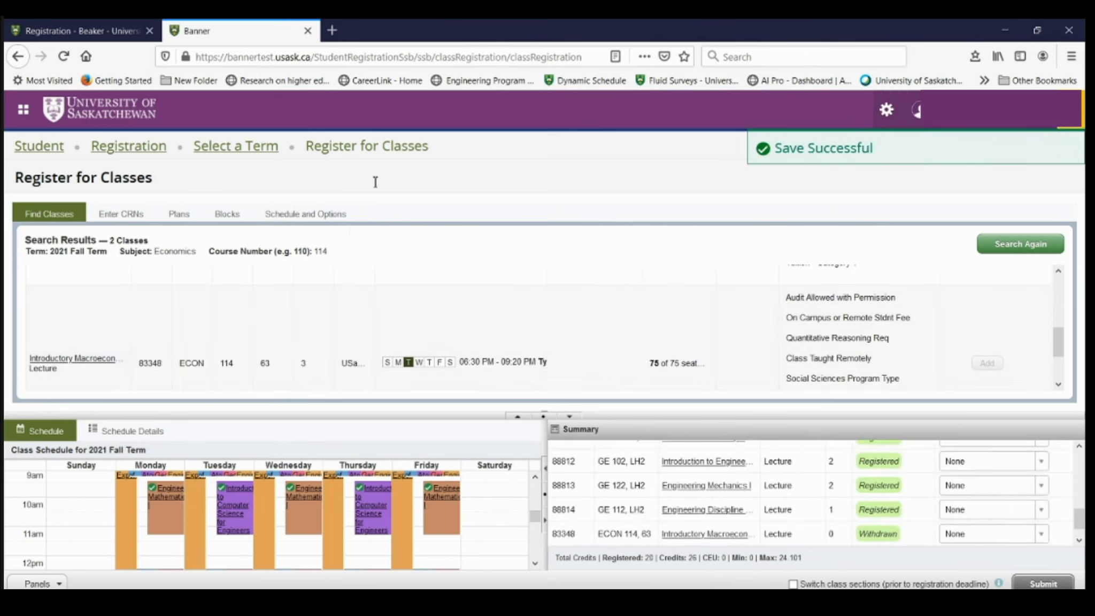
pyautogui.moveTo(375, 183)
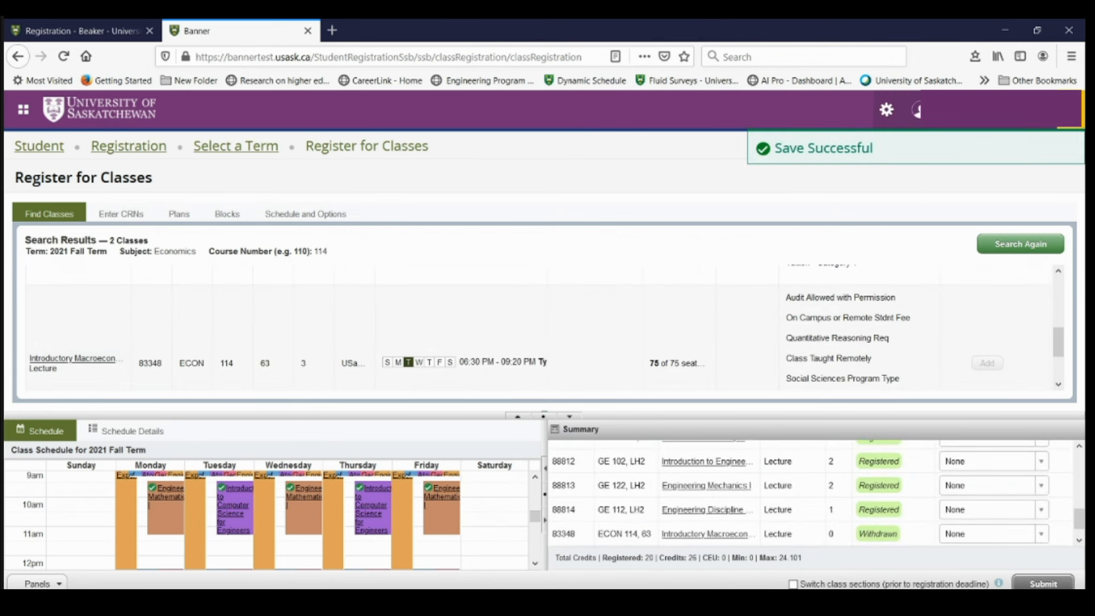
pyautogui.moveTo(970, 189)
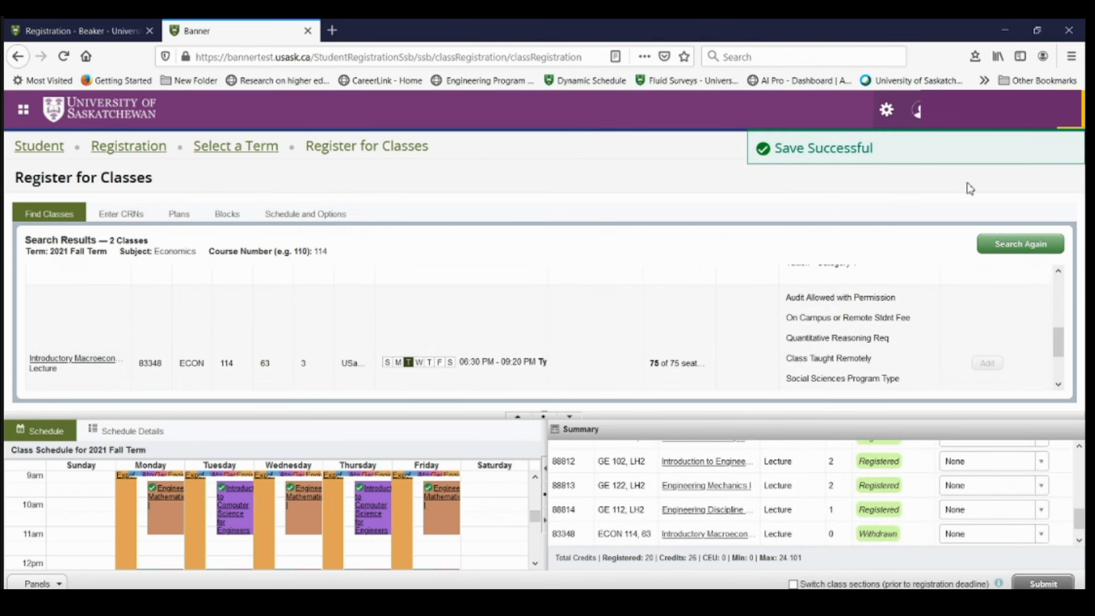